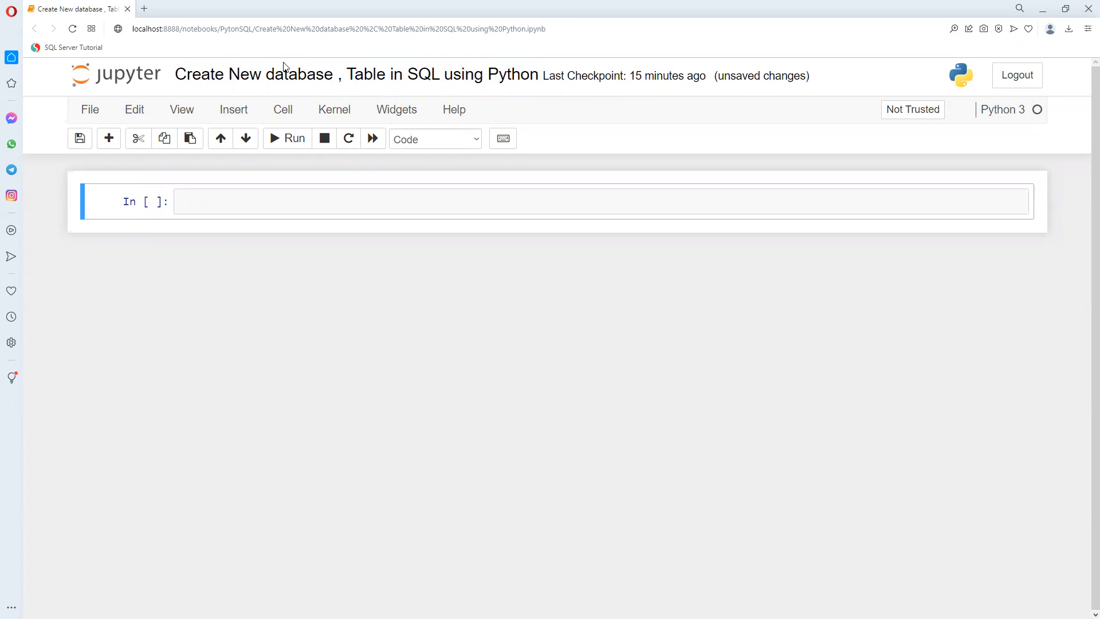
Write the pyodbc import, AdventureWorks2019 connection and cursor code in the first cell
click(356, 75)
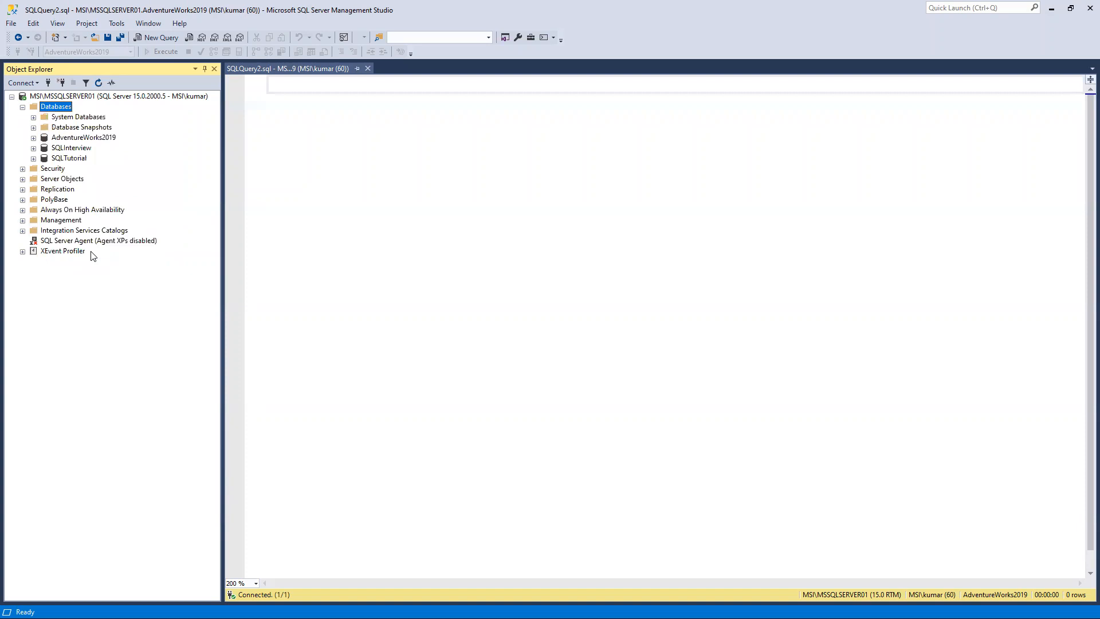
mouse_move(90, 125)
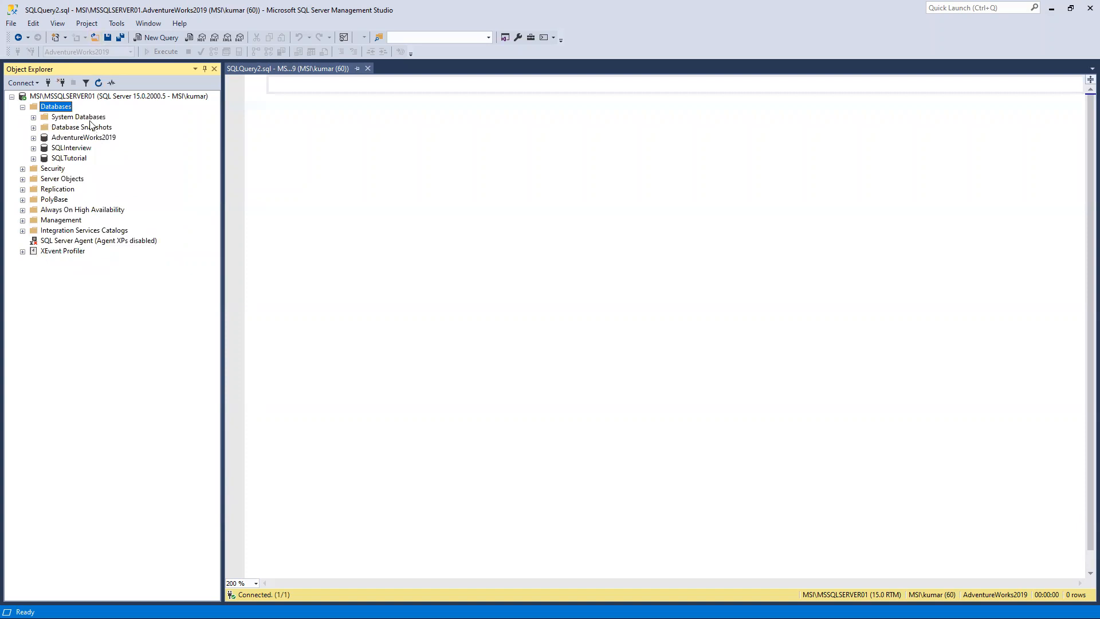
mouse_move(87, 128)
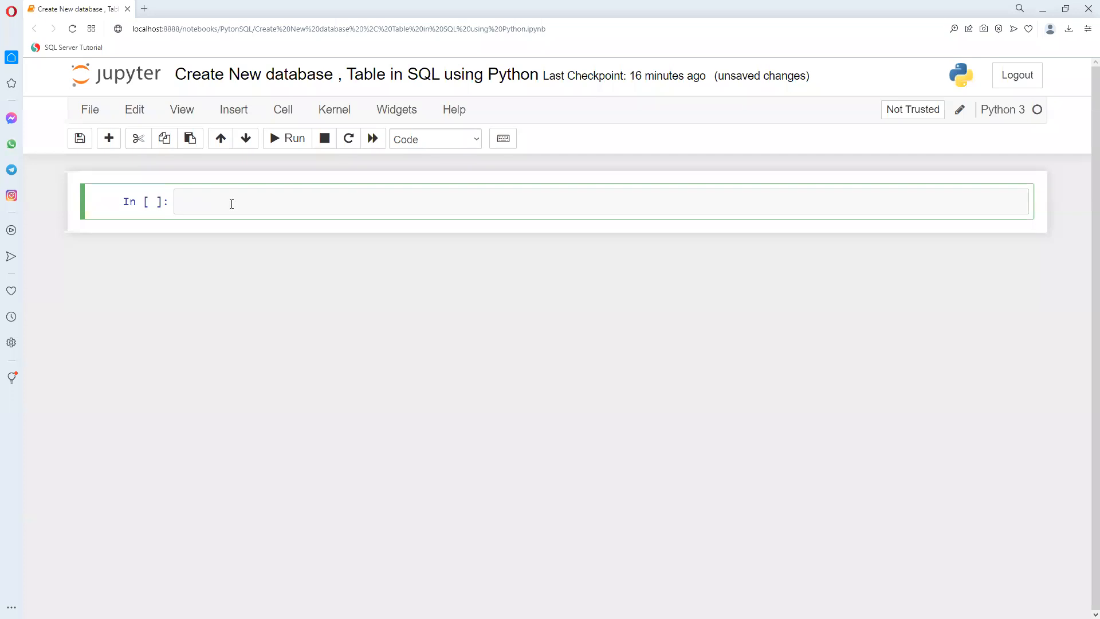
text(import pyodbc)
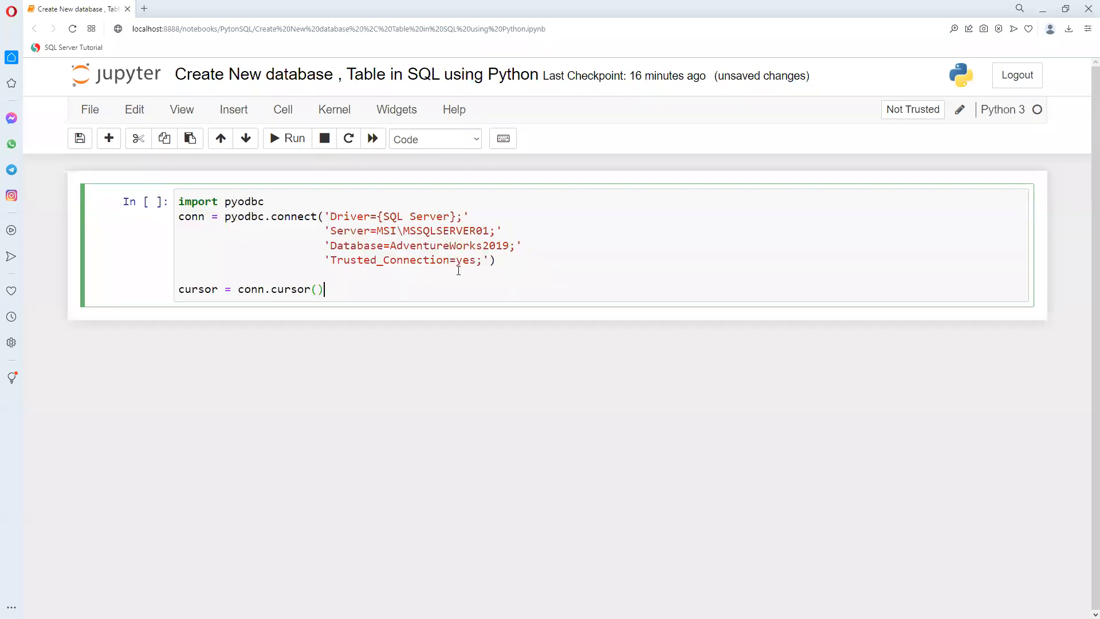
mouse_move(414, 241)
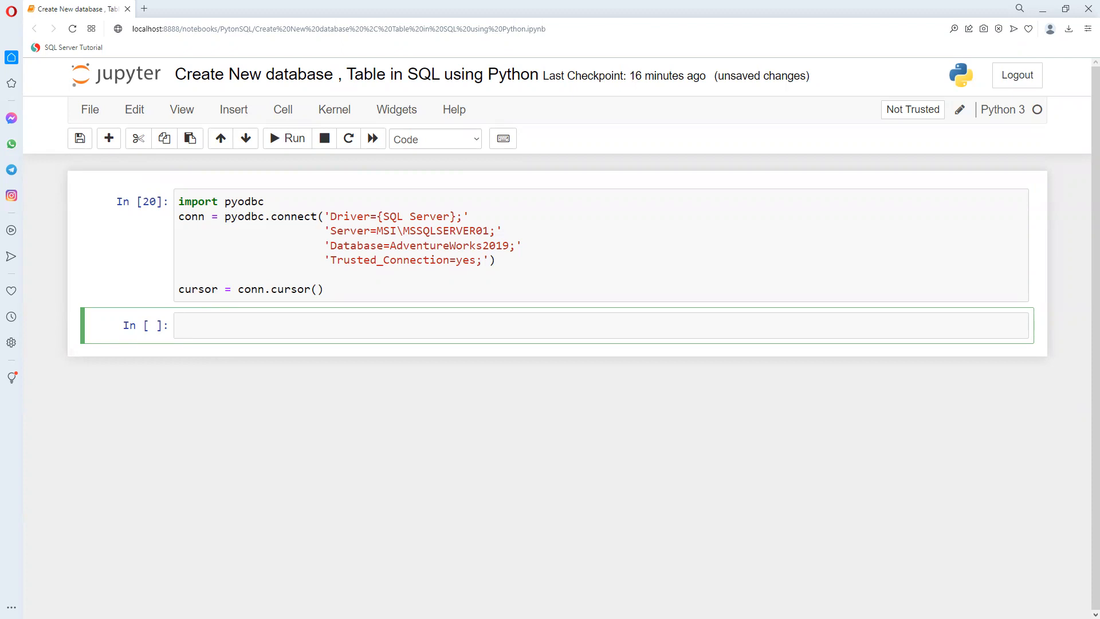
Start a new cell with an empty cursor.execute('') call
click(185, 325)
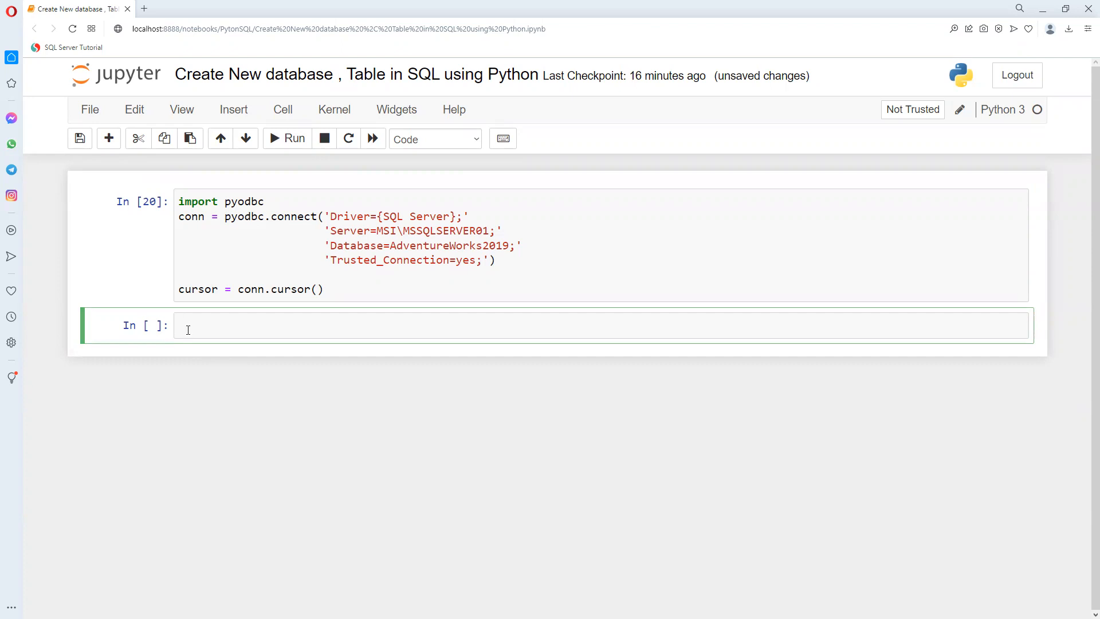
text(cur)
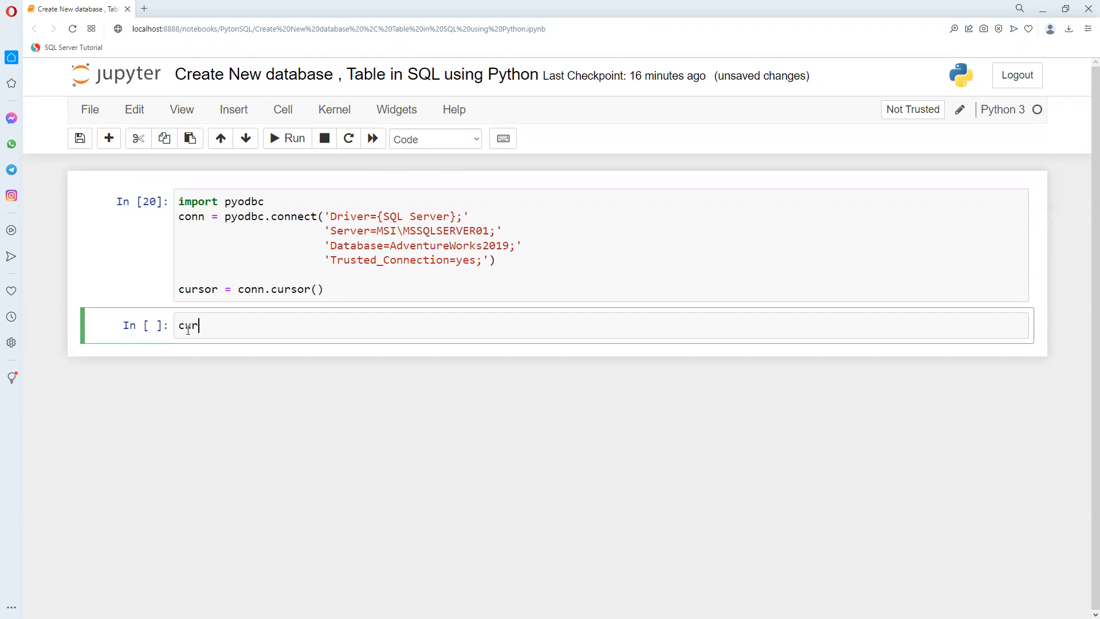
text(sor.)
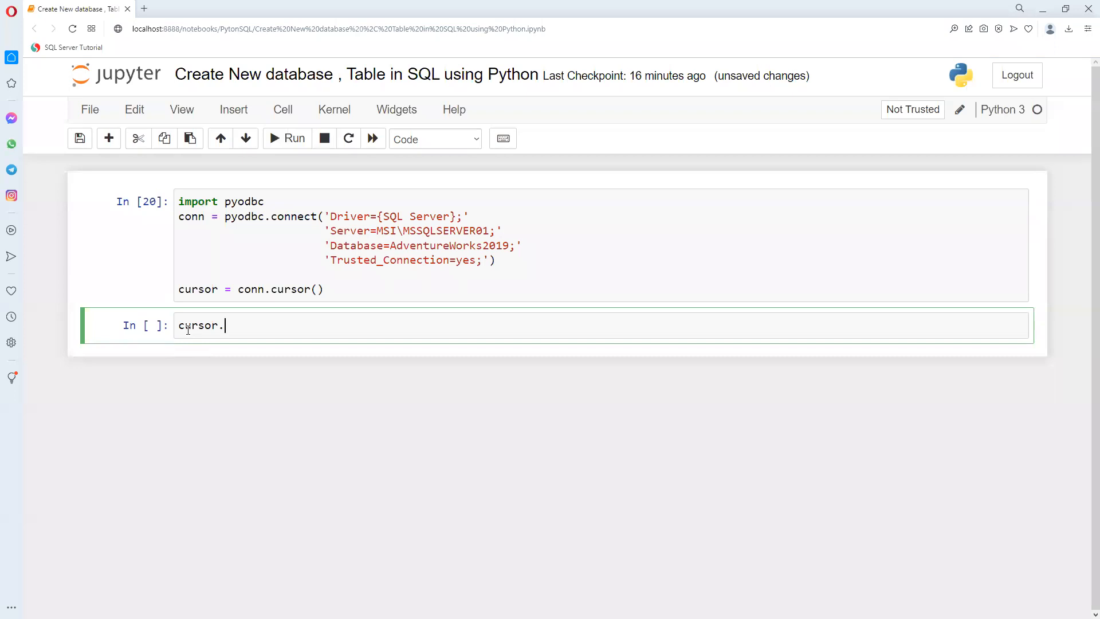
text(execu)
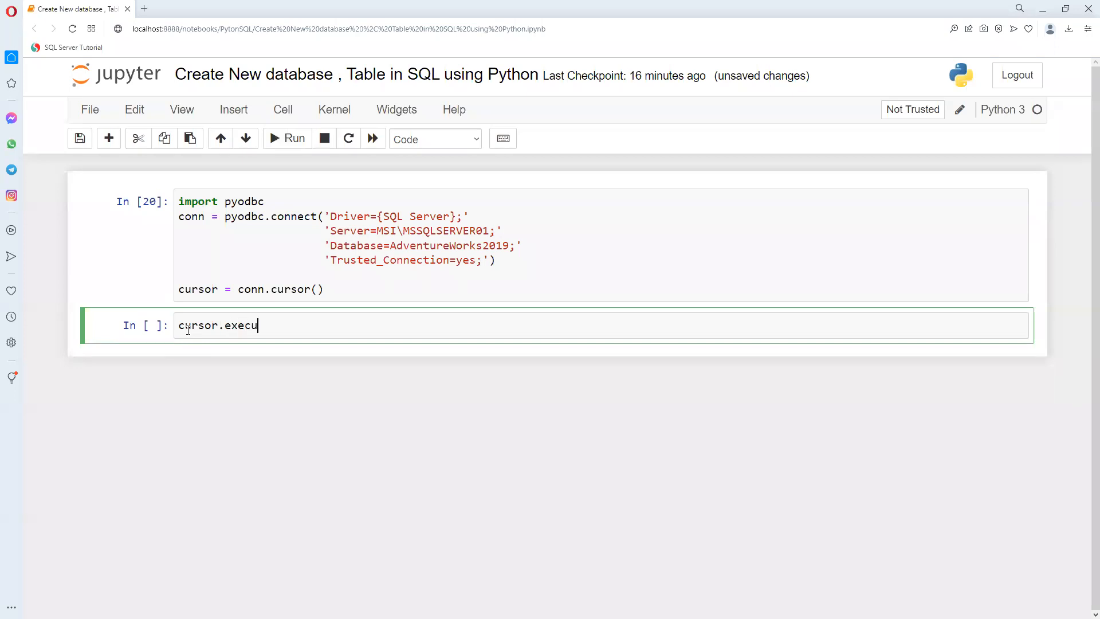
text(te())
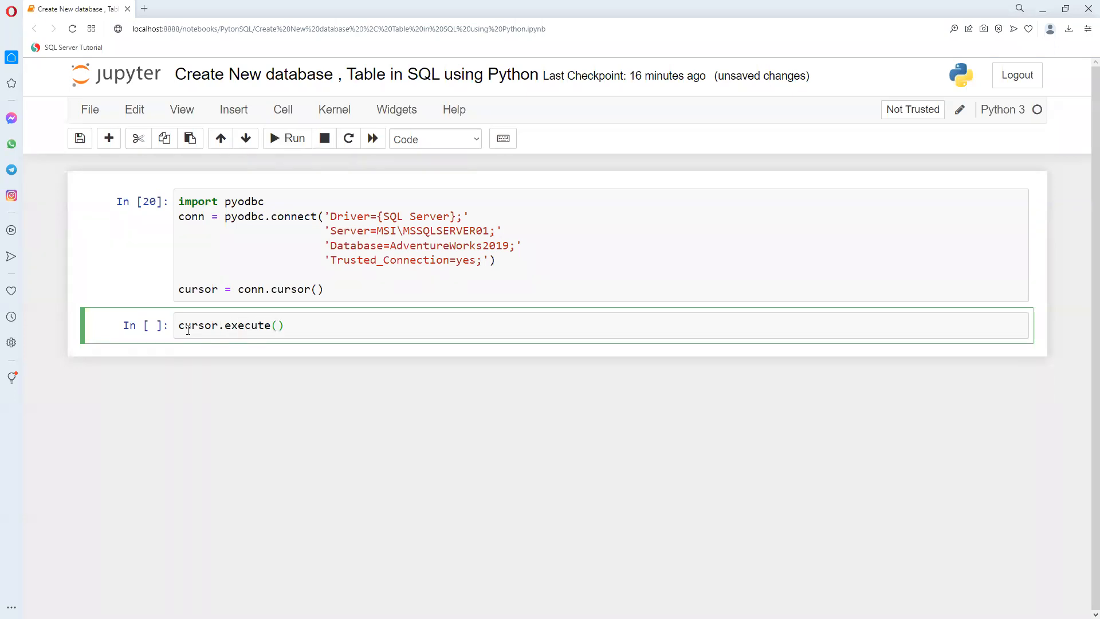
text('')
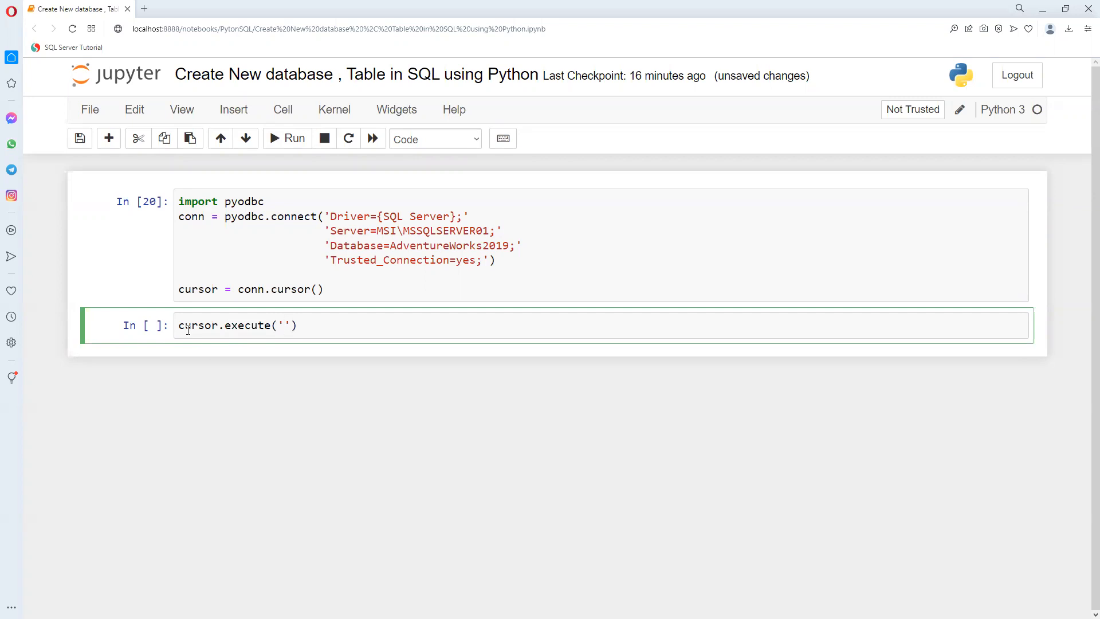
Fill in 'create database PythonSQL' and run the cell
click(285, 325)
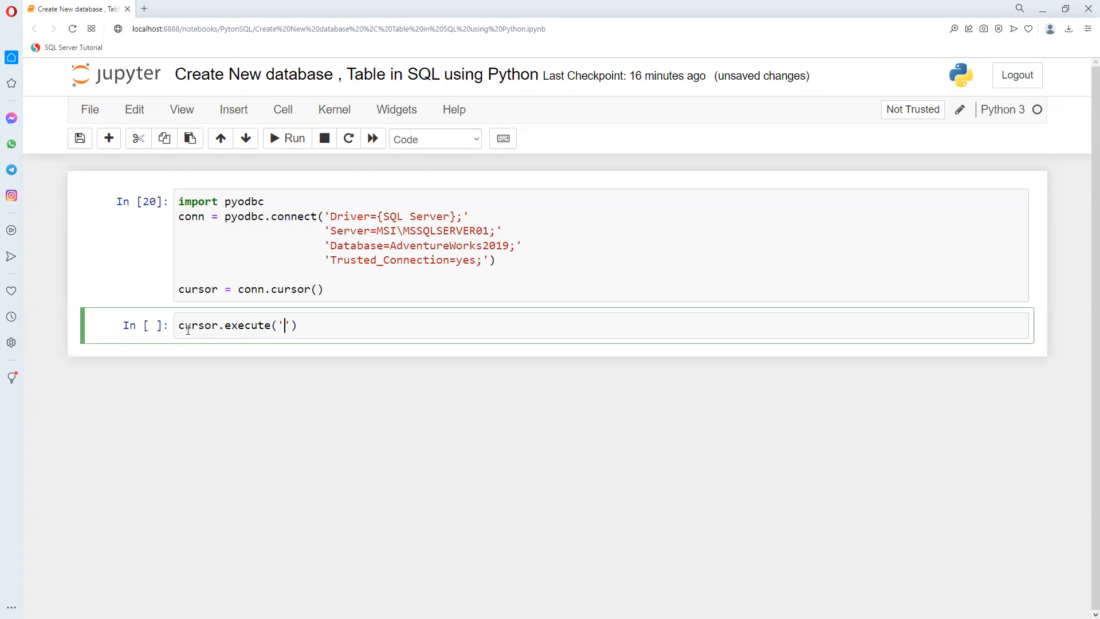
text(crea)
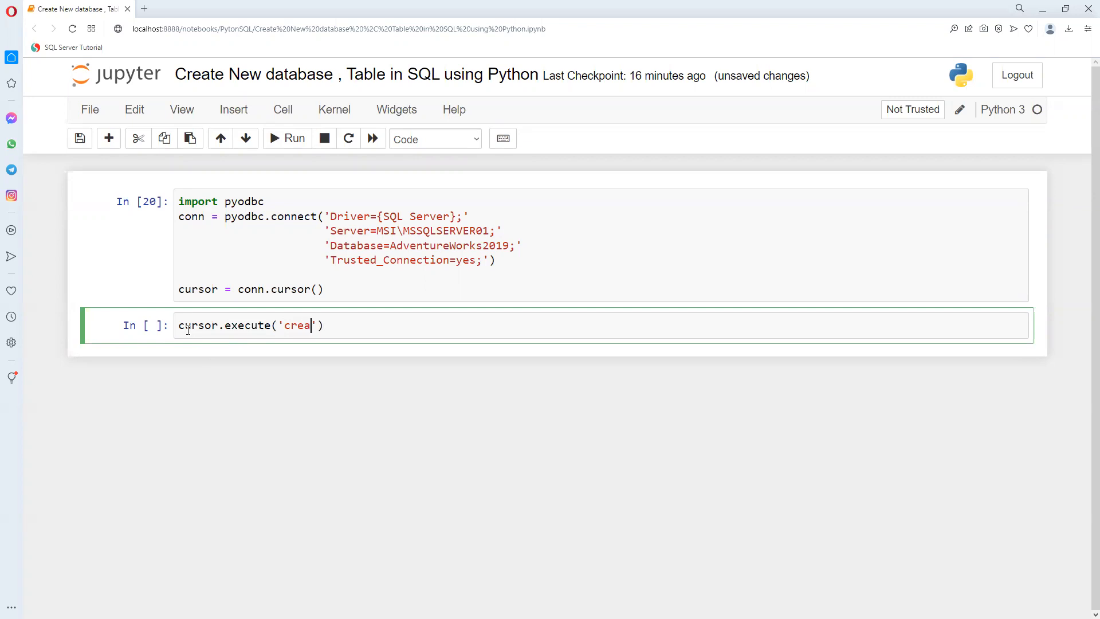
text(te dat)
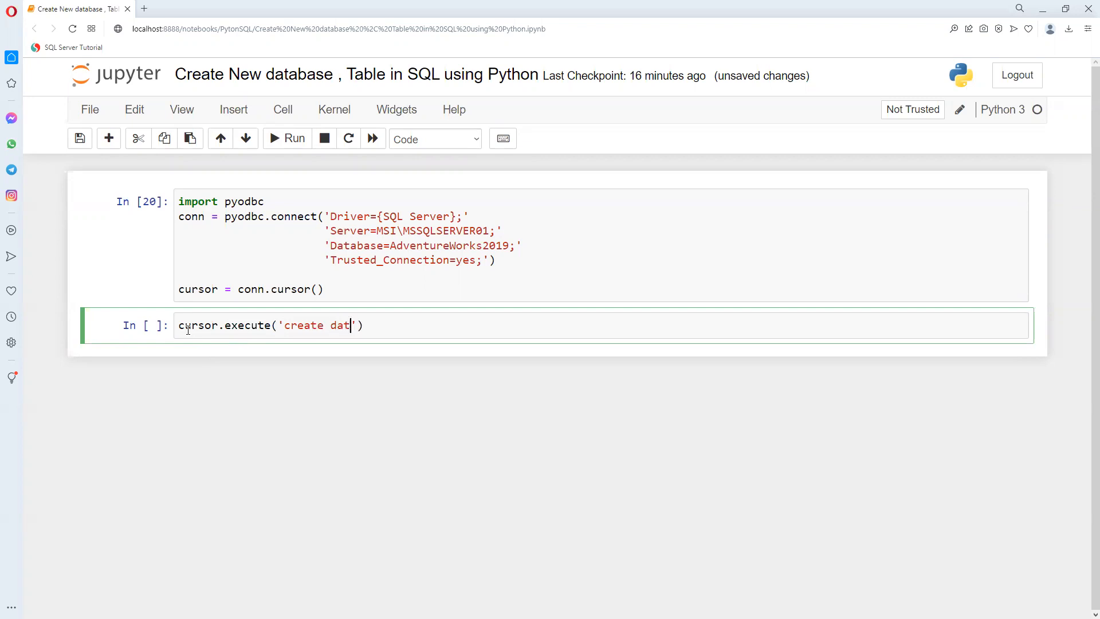
text(abase)
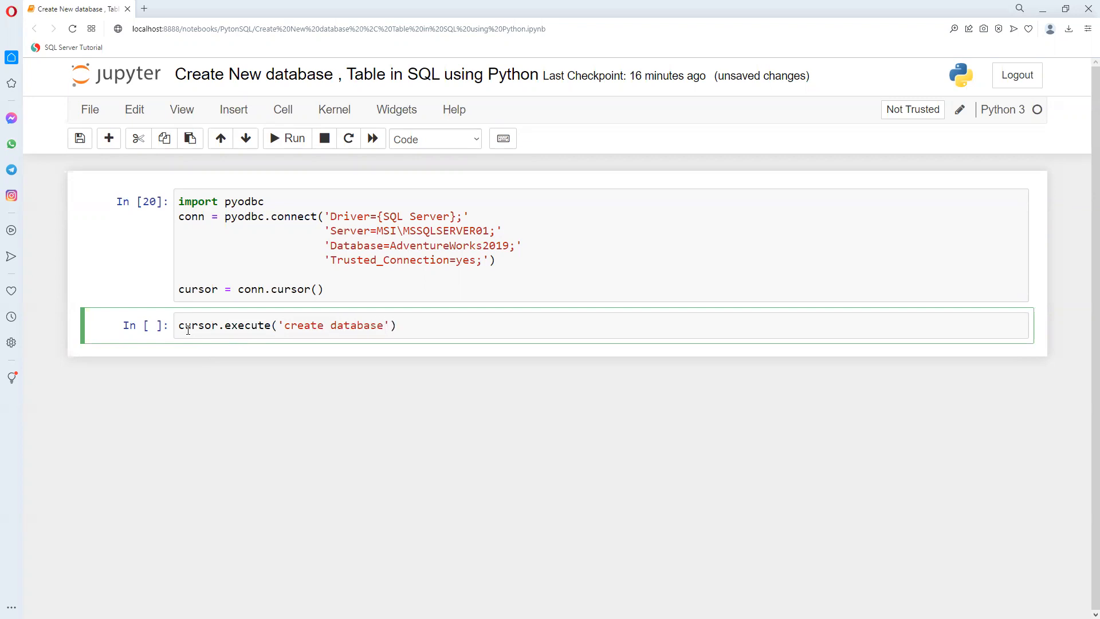
text(Pyth)
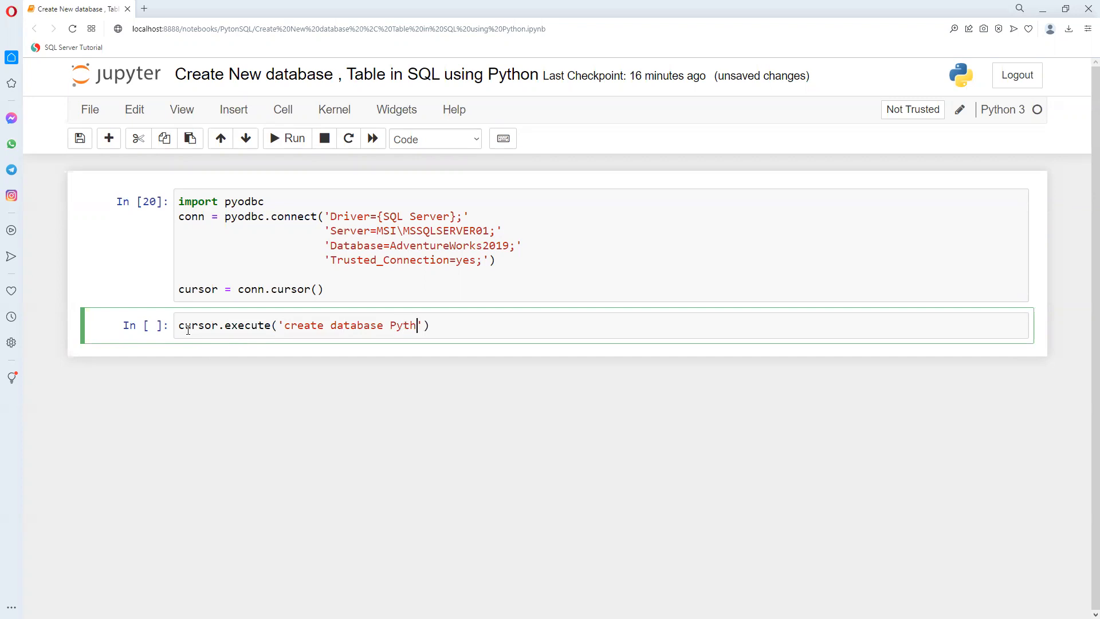
text(onSQ)
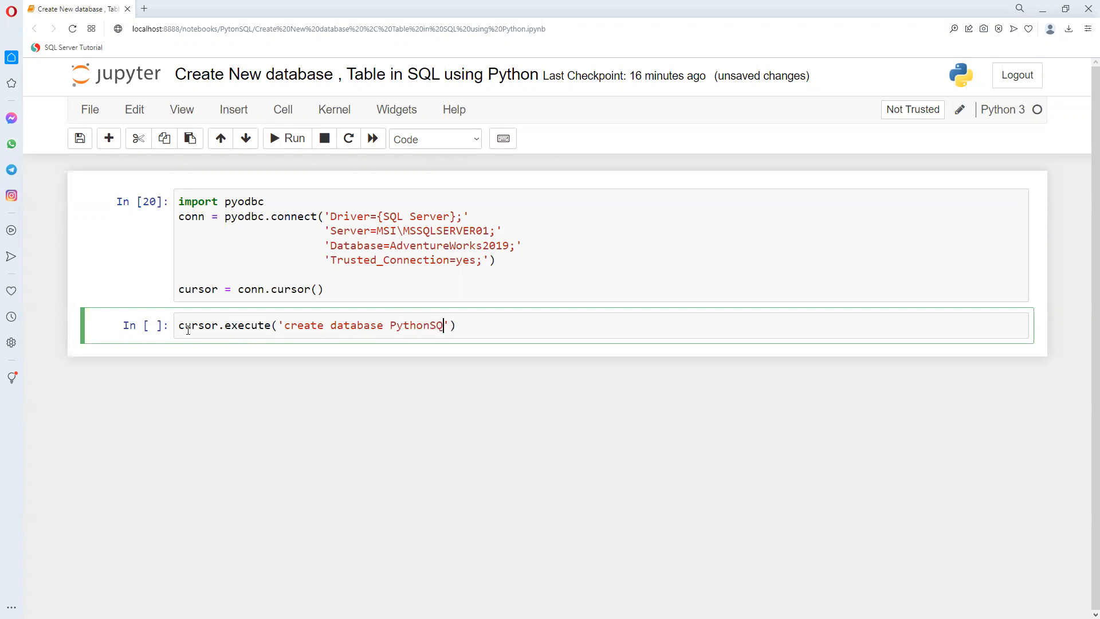
text(L)
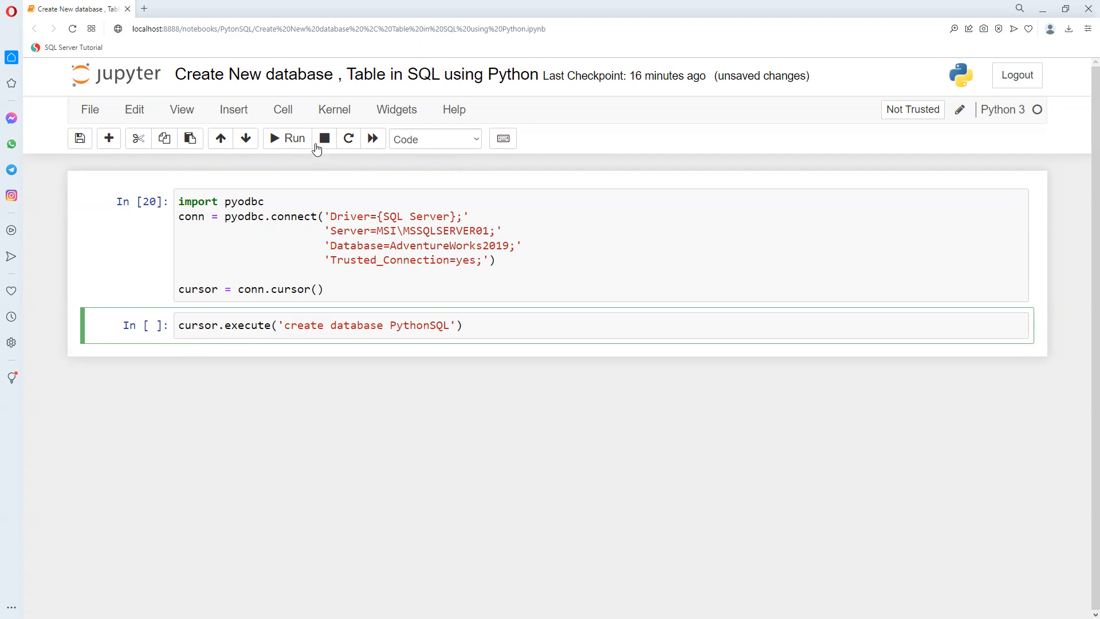
click(288, 138)
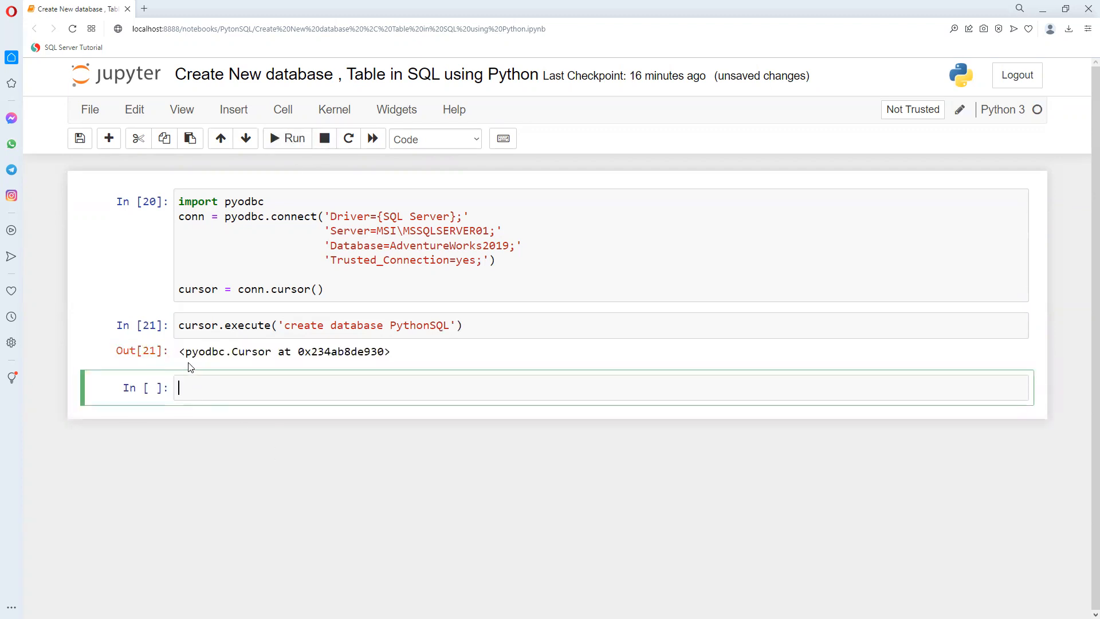
Confirm PythonSQL is listed in SSMS, then return to the notebook
click(913, 109)
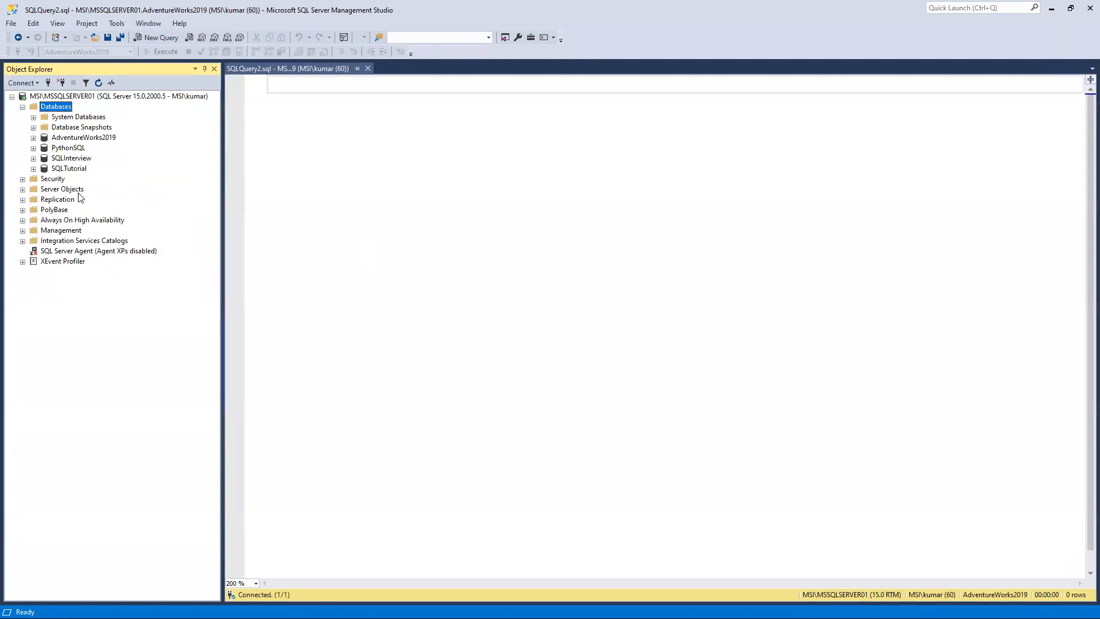
click(68, 148)
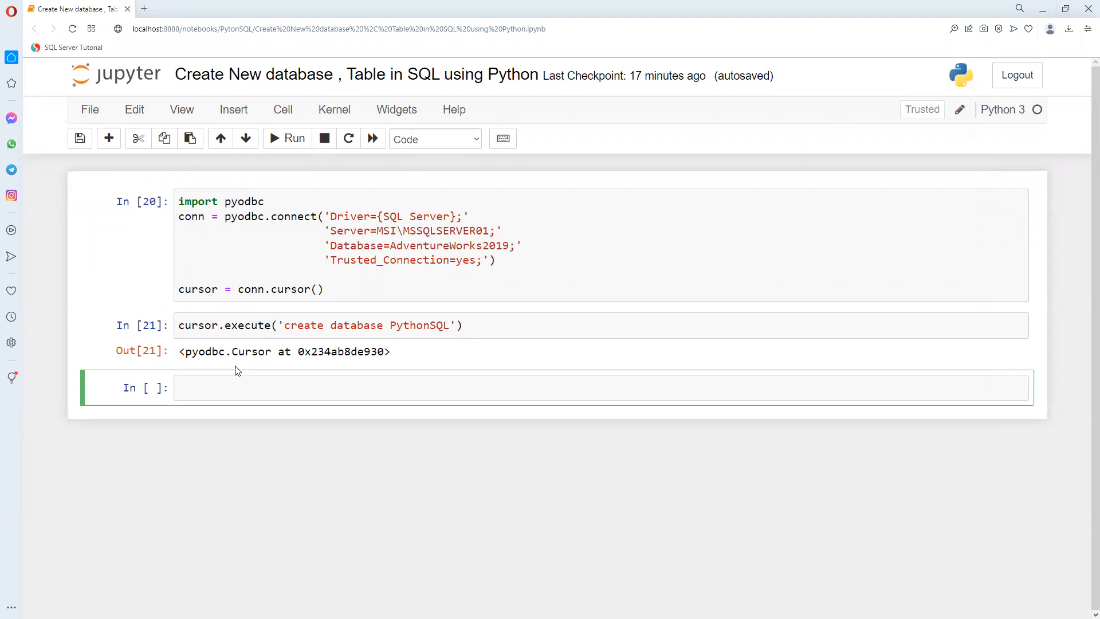
mouse_move(402, 140)
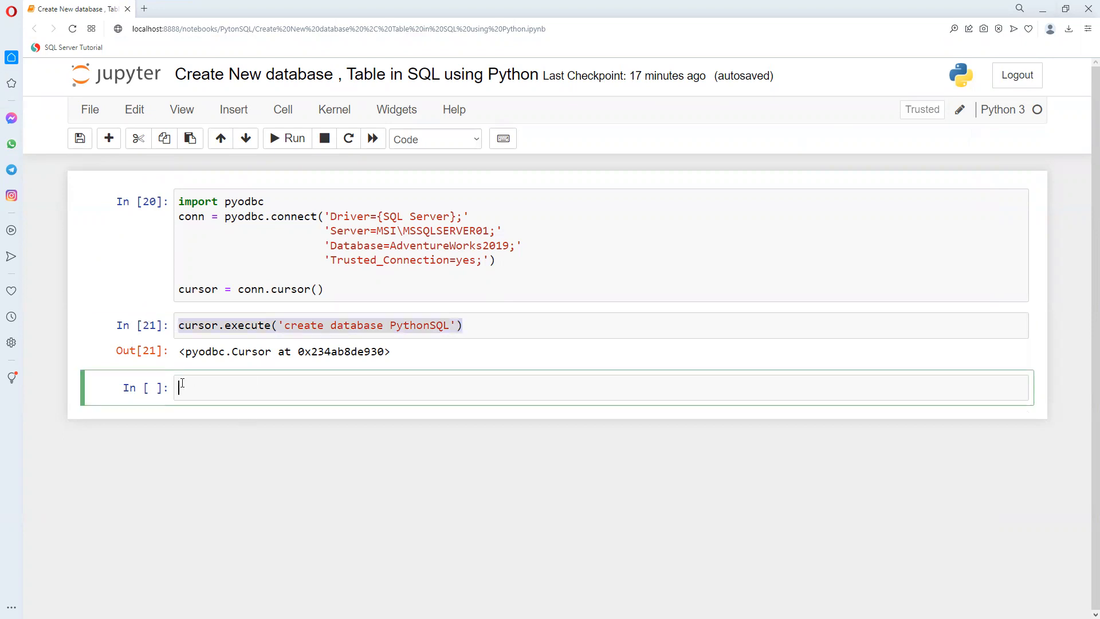
Paste the execute line and edit it to cursor.execute('use PythonSQL')
text(cursor.execute('create database PythonSQL'))
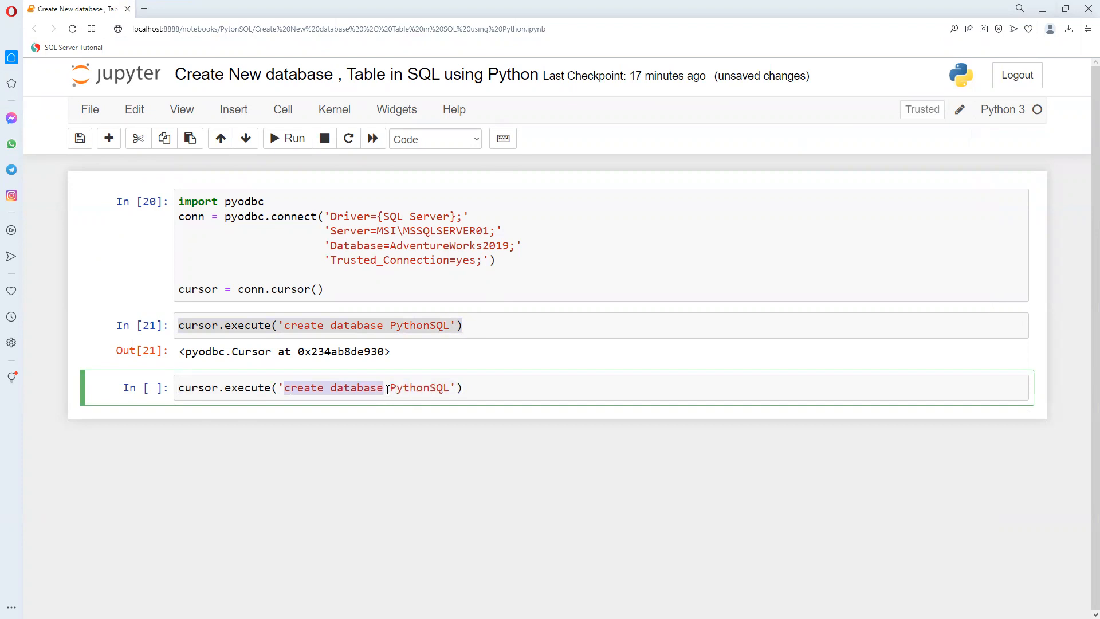
text(ise)
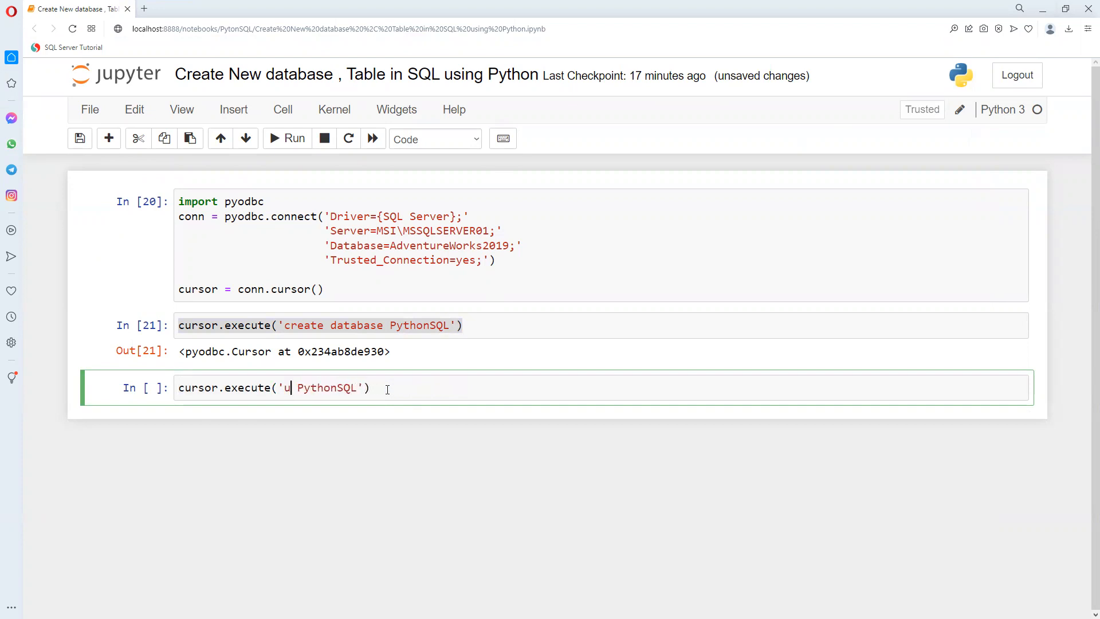
text(se)
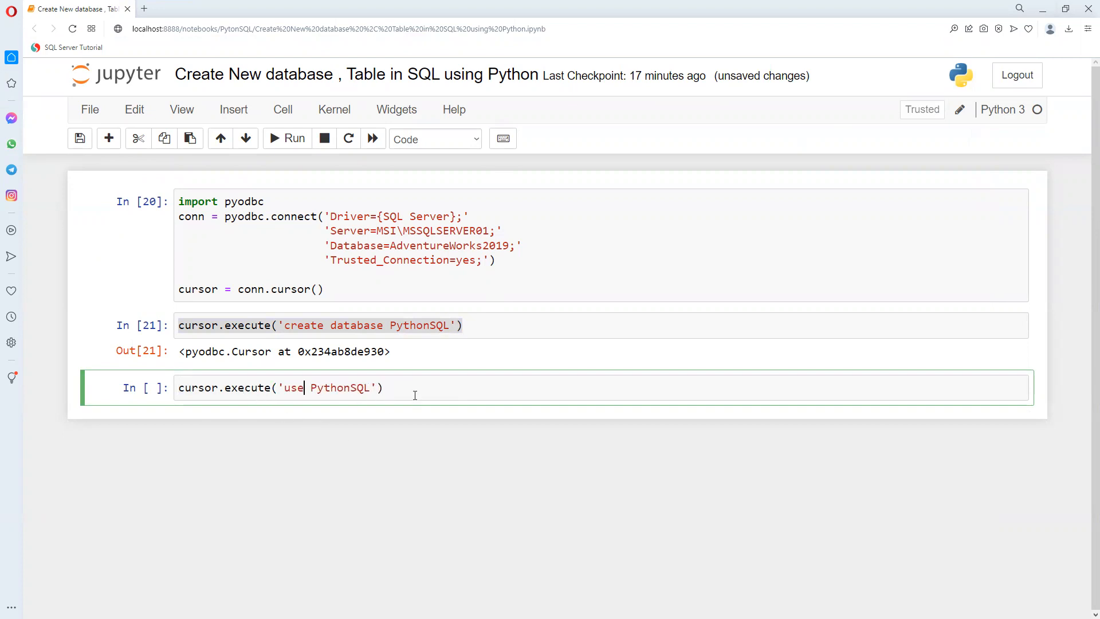
Run the 'use PythonSQL' cell, then run the CREATE TABLE EMPLOYEE cell
click(287, 138)
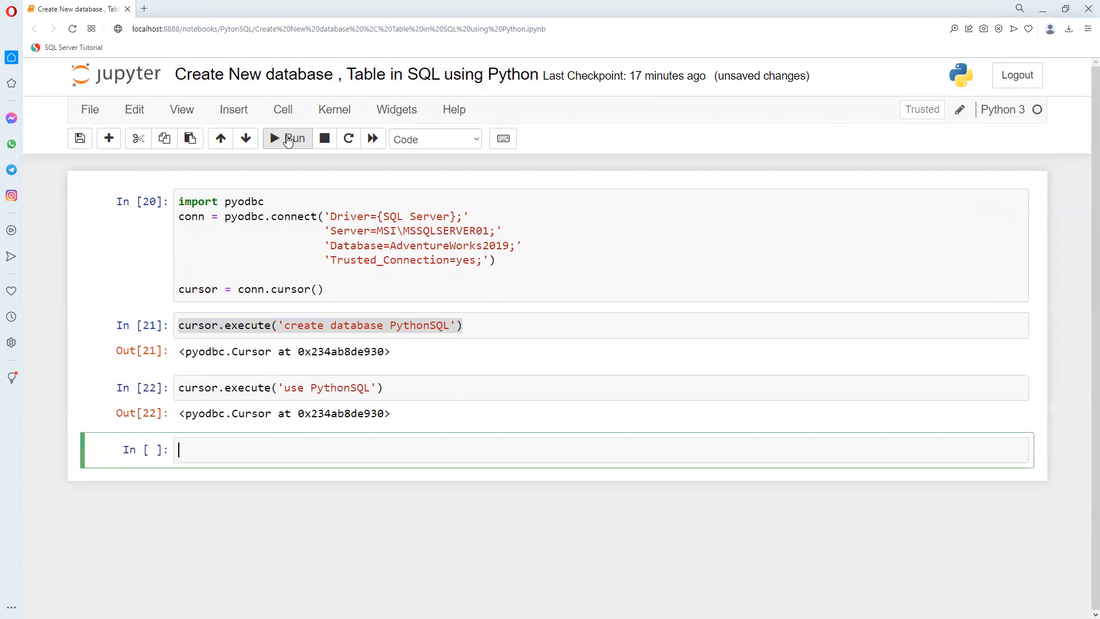
mouse_move(223, 455)
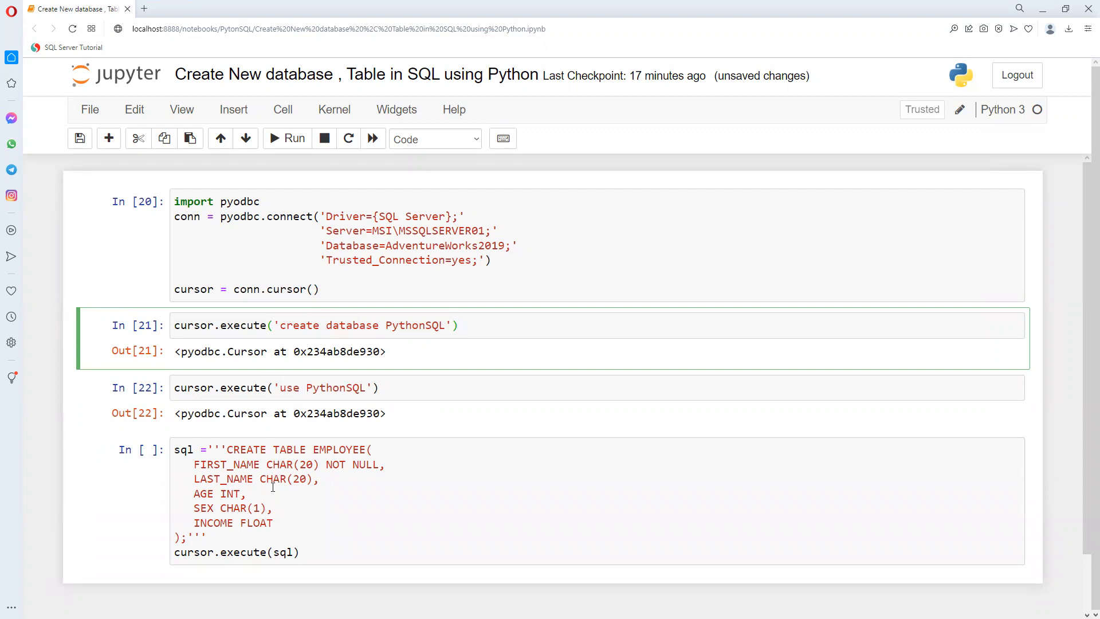
mouse_move(844, 231)
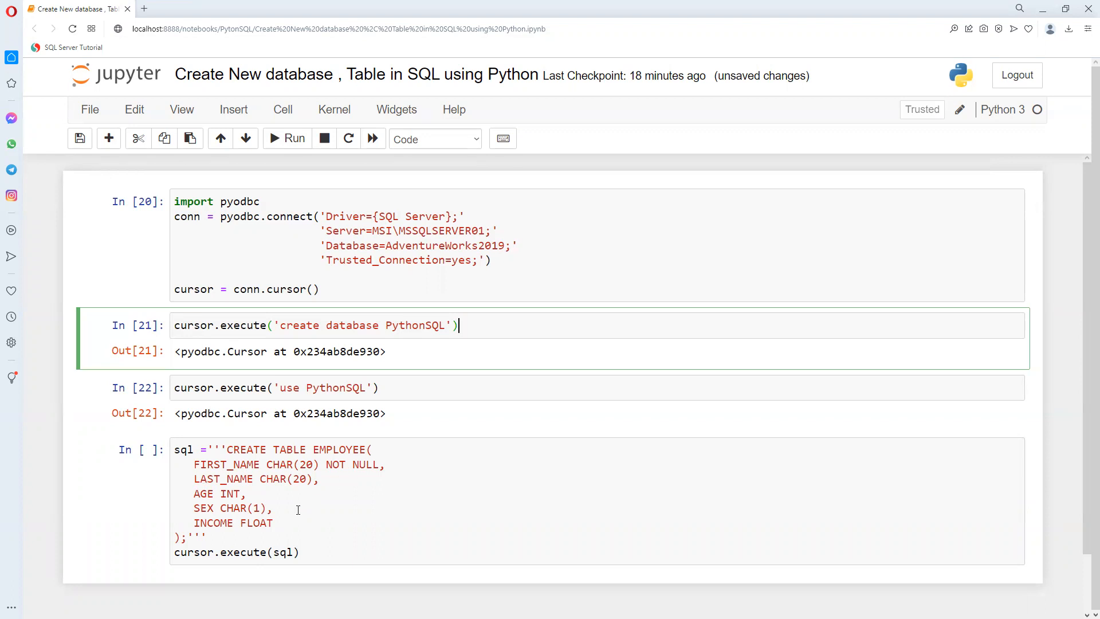
click(184, 450)
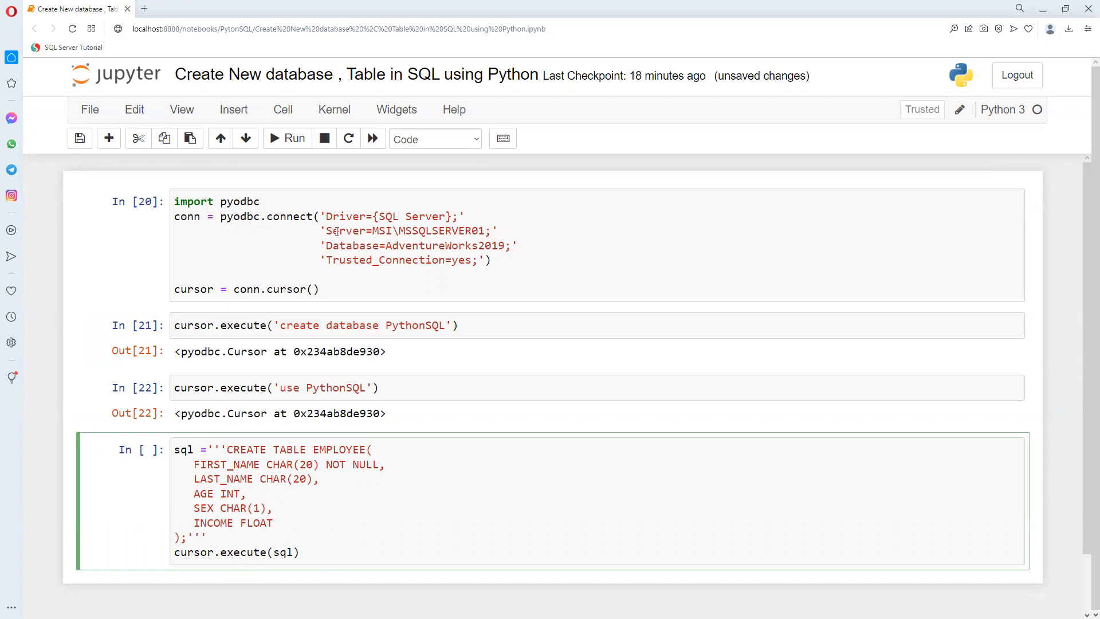
click(287, 138)
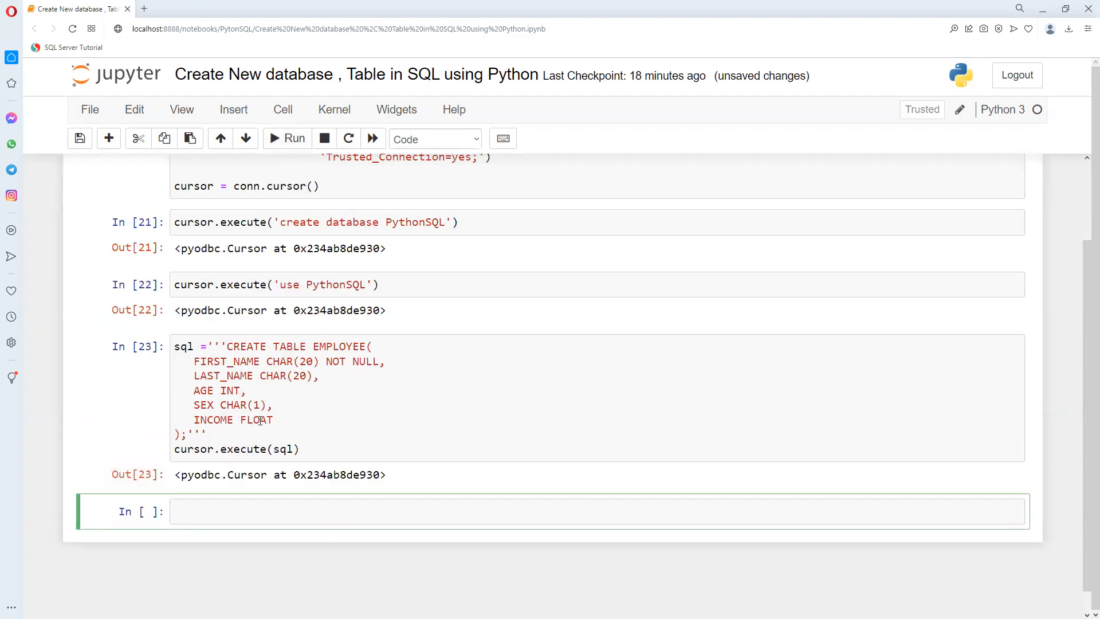
Write conn.commit() in a new cell to commit the changes
click(244, 510)
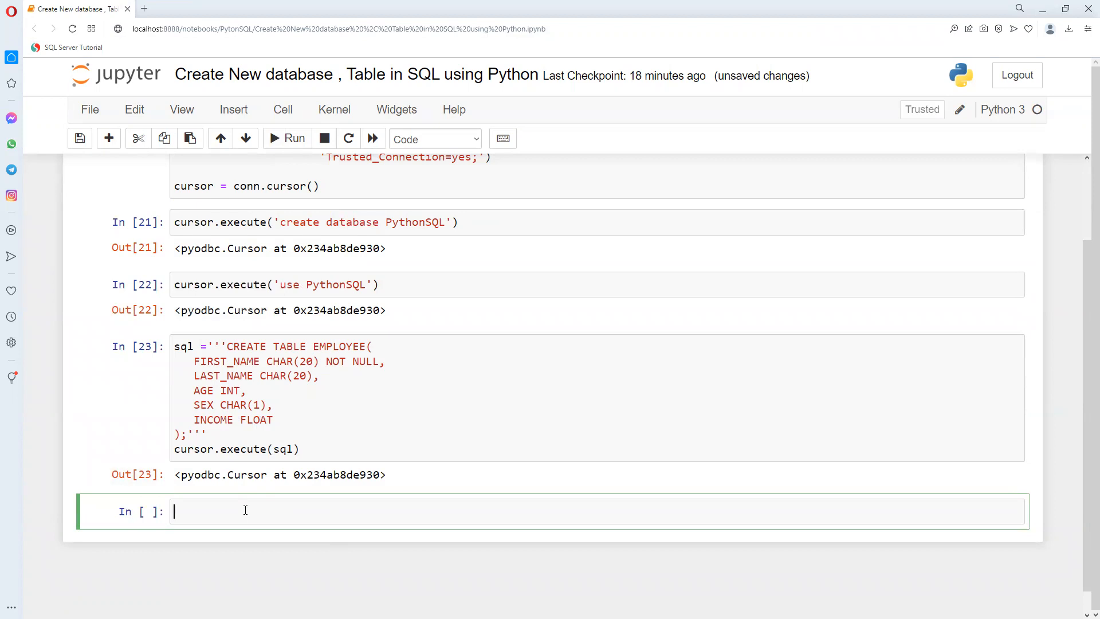
mouse_move(282, 479)
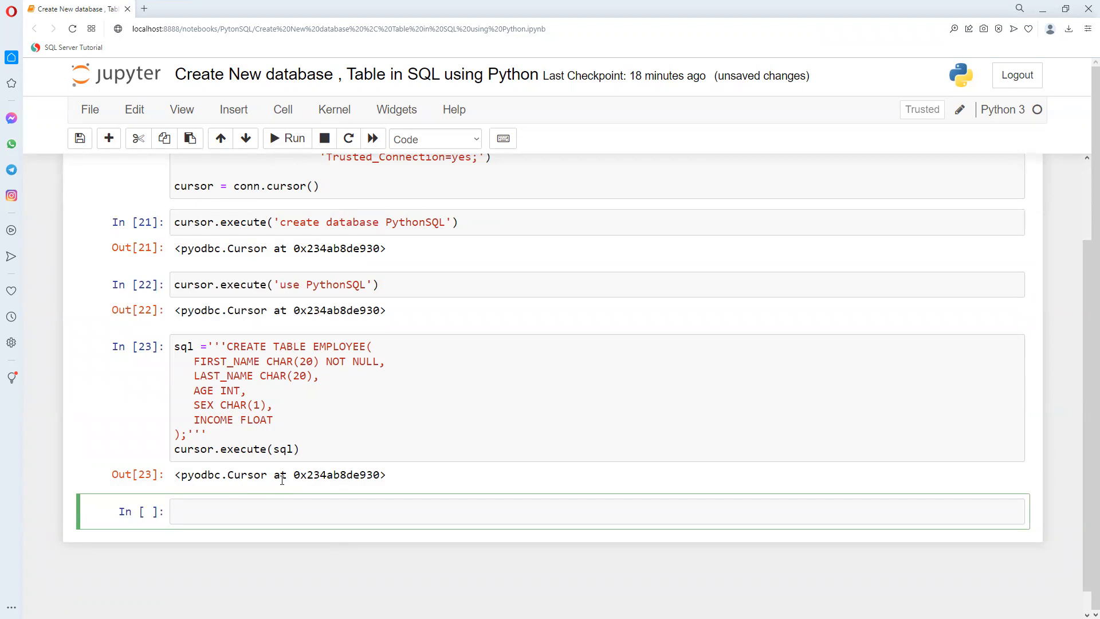
text(conn)
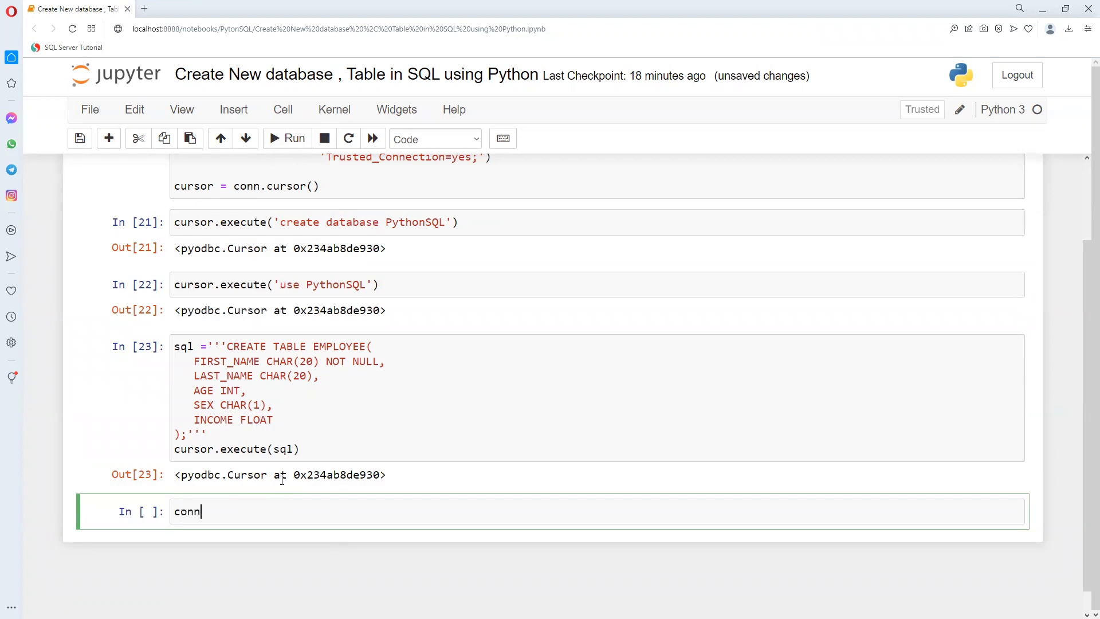
text(.)
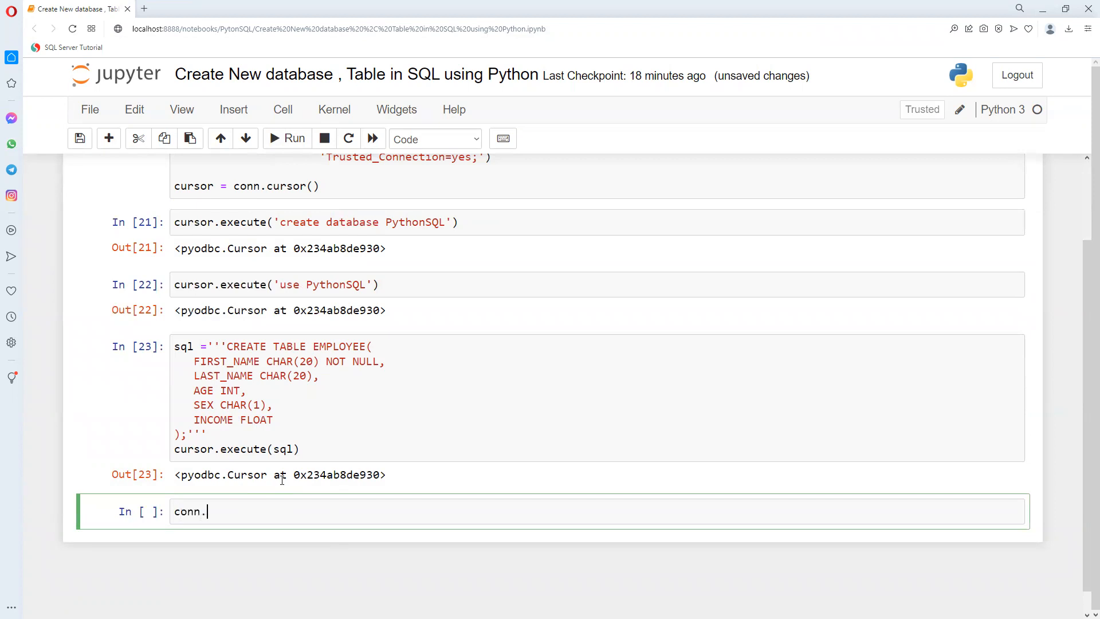
text(c)
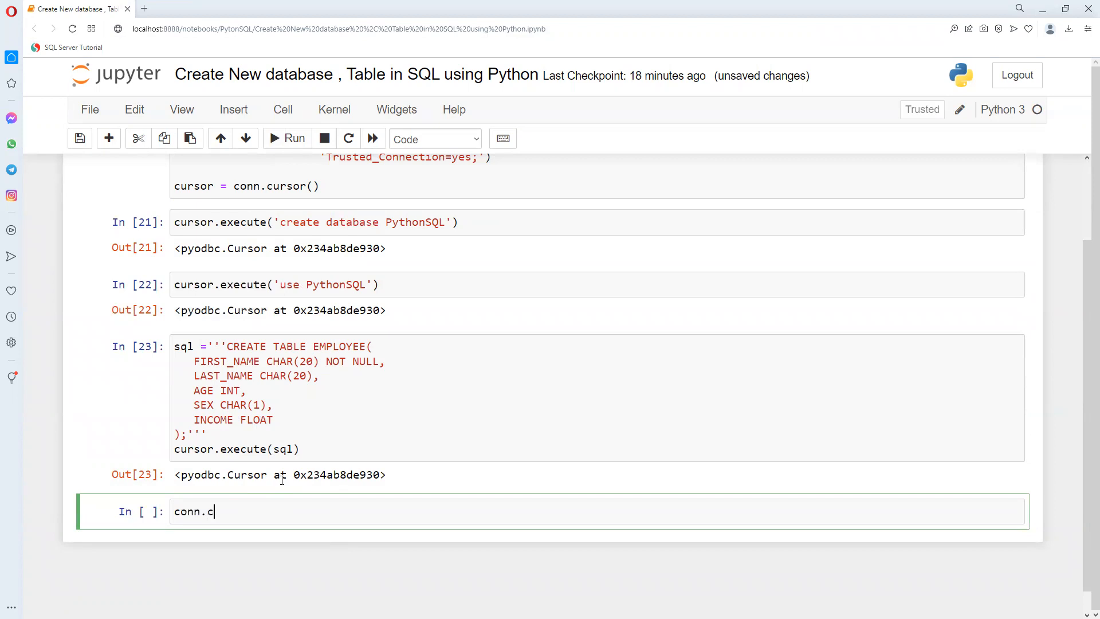
text(omm)
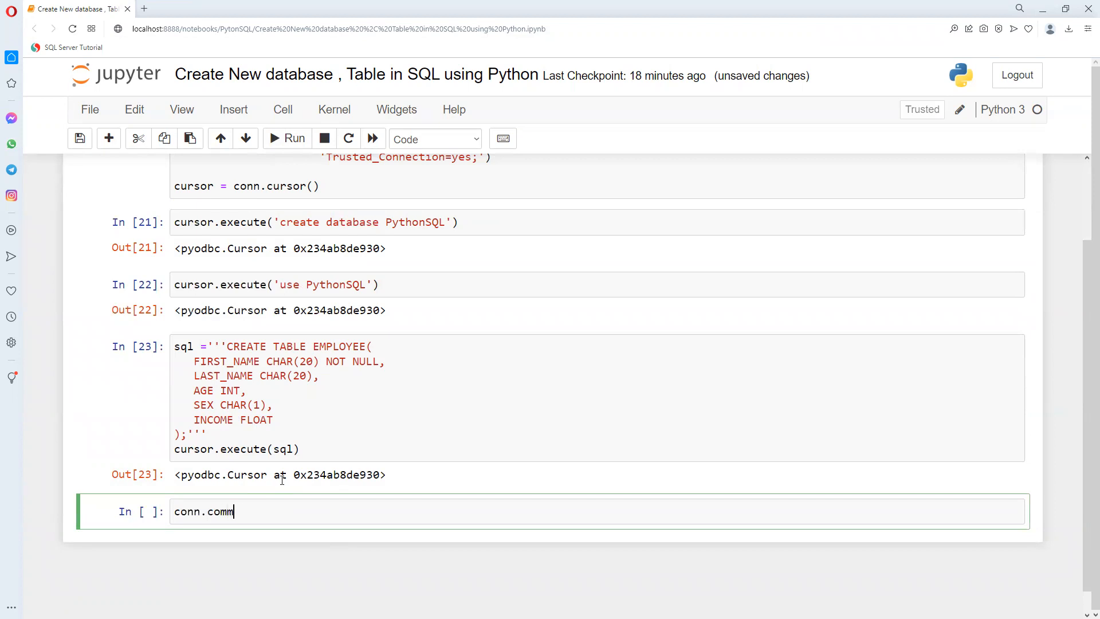
text(it())
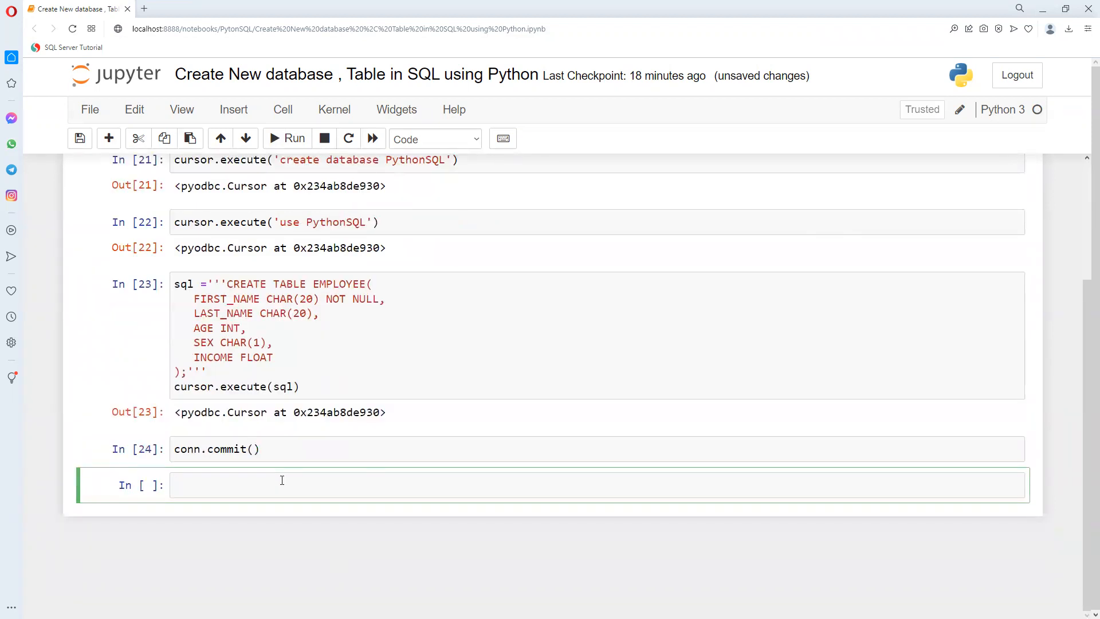
Add a following cell containing conn.close()
click(281, 484)
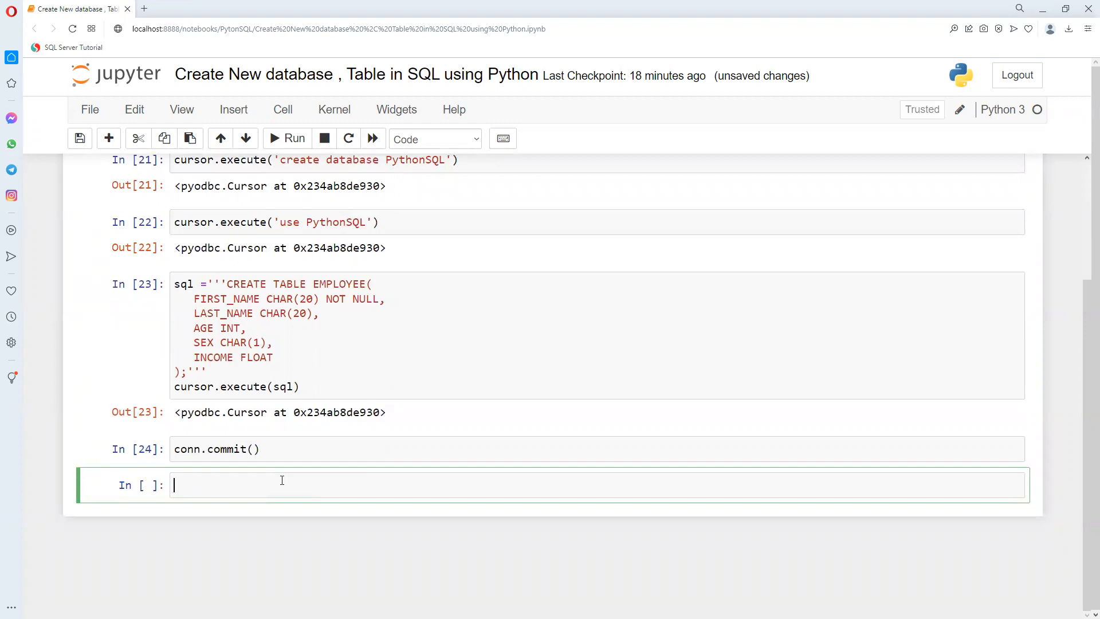
text(conn.clos)
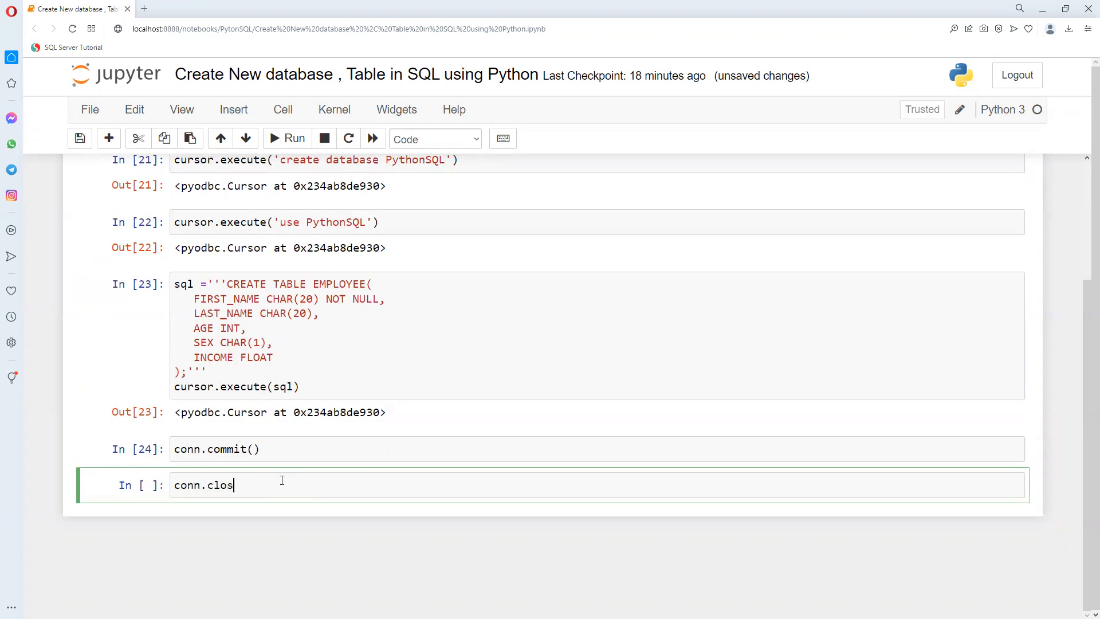
text(e())
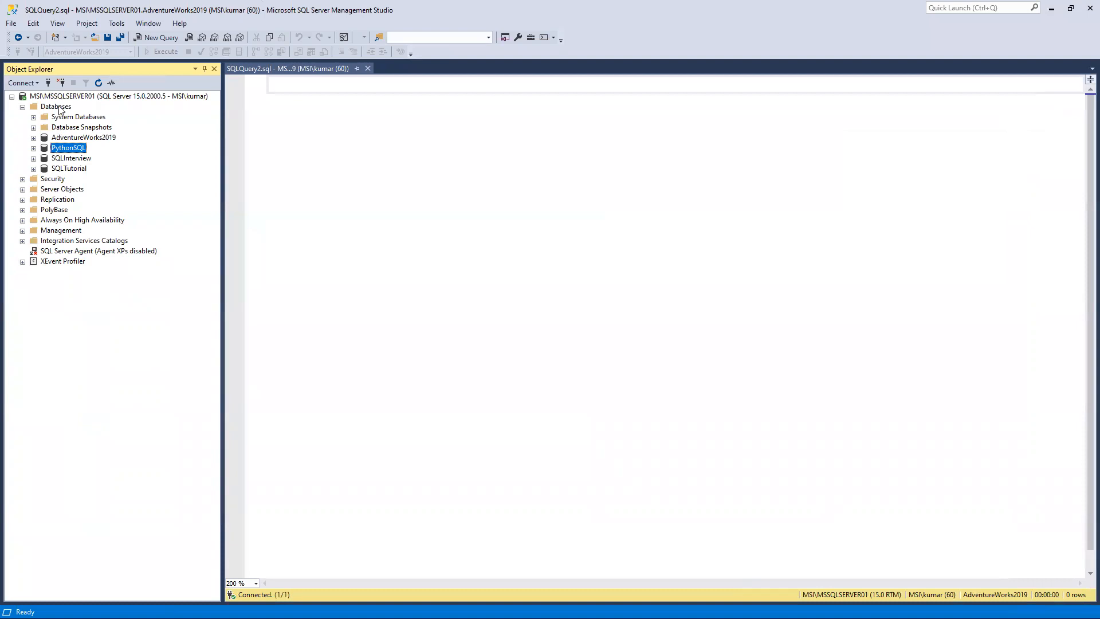
Refresh Databases, expand PythonSQL > Tables, and open dbo.EMPLOYEE to see its columns
right_click(55, 106)
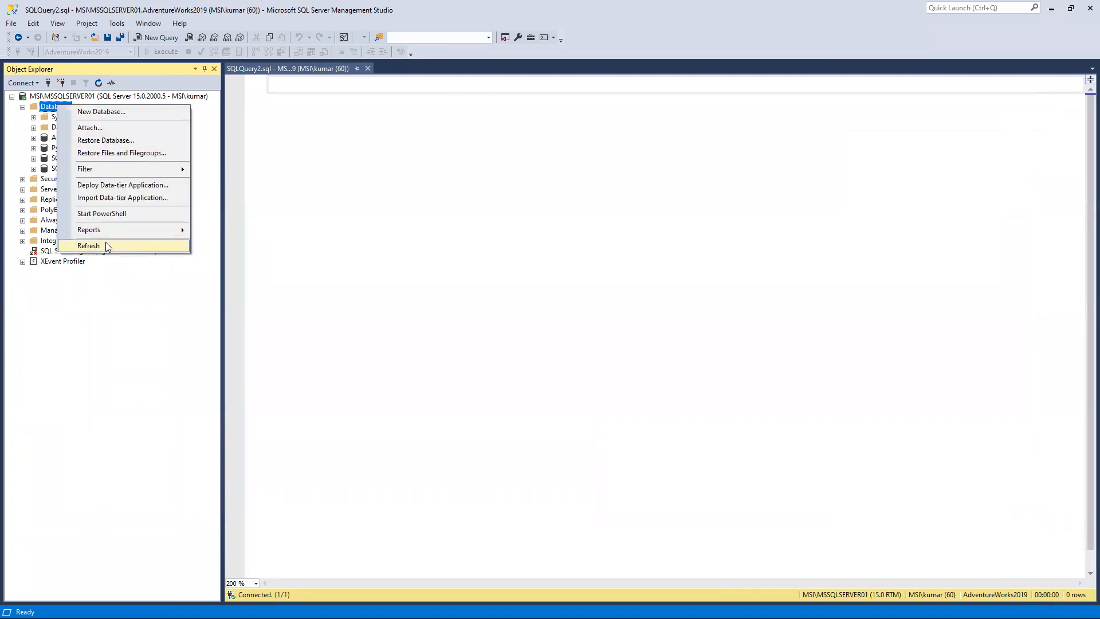
click(88, 246)
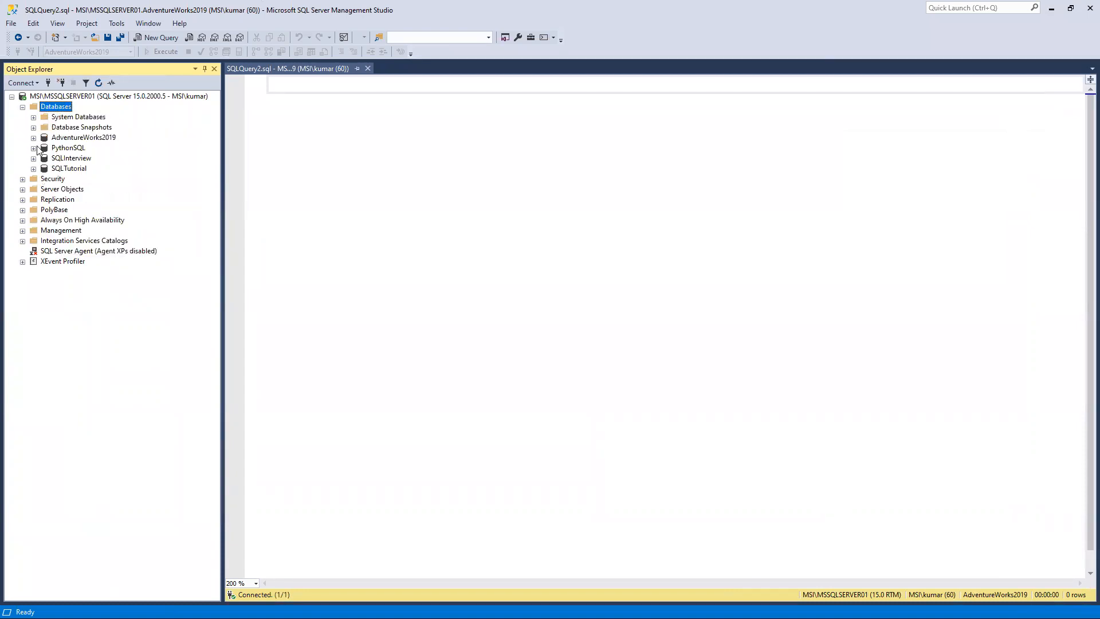
click(34, 148)
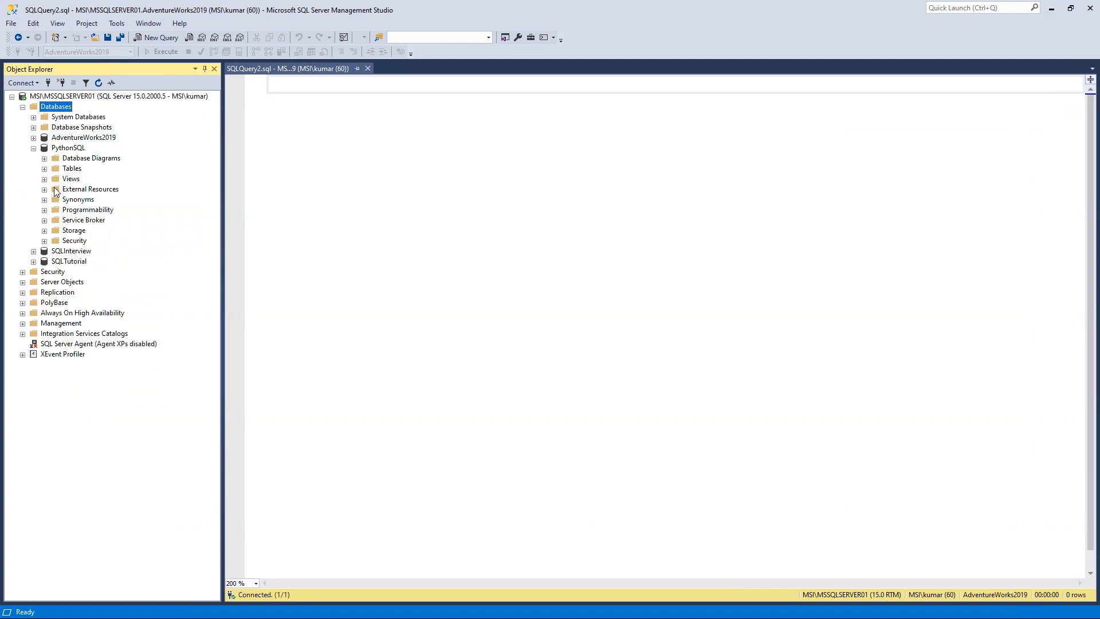
click(44, 169)
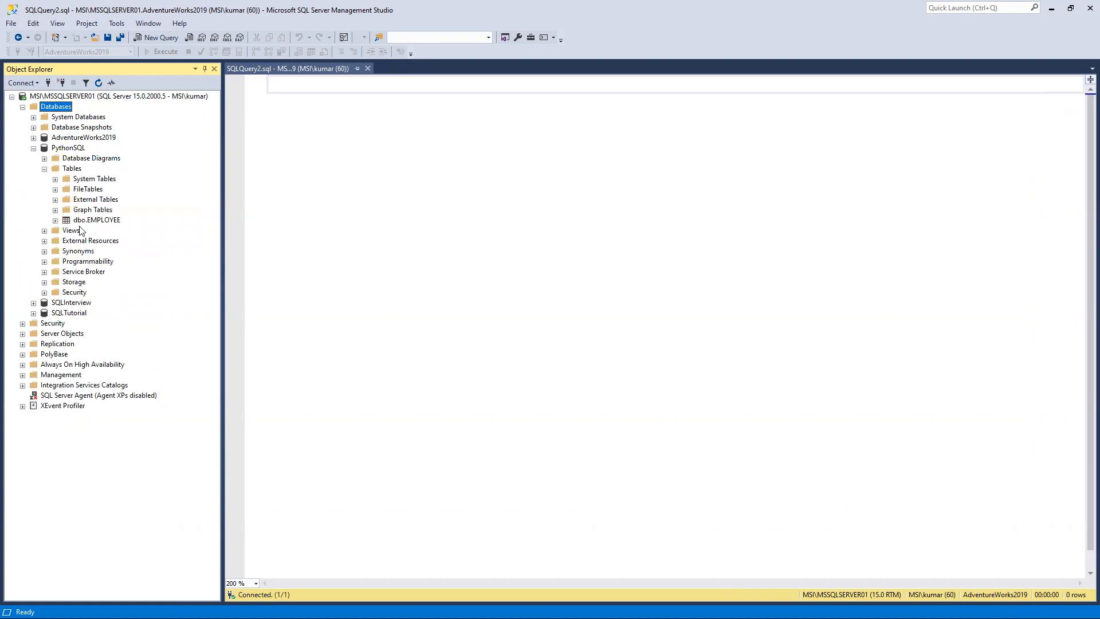
right_click(96, 219)
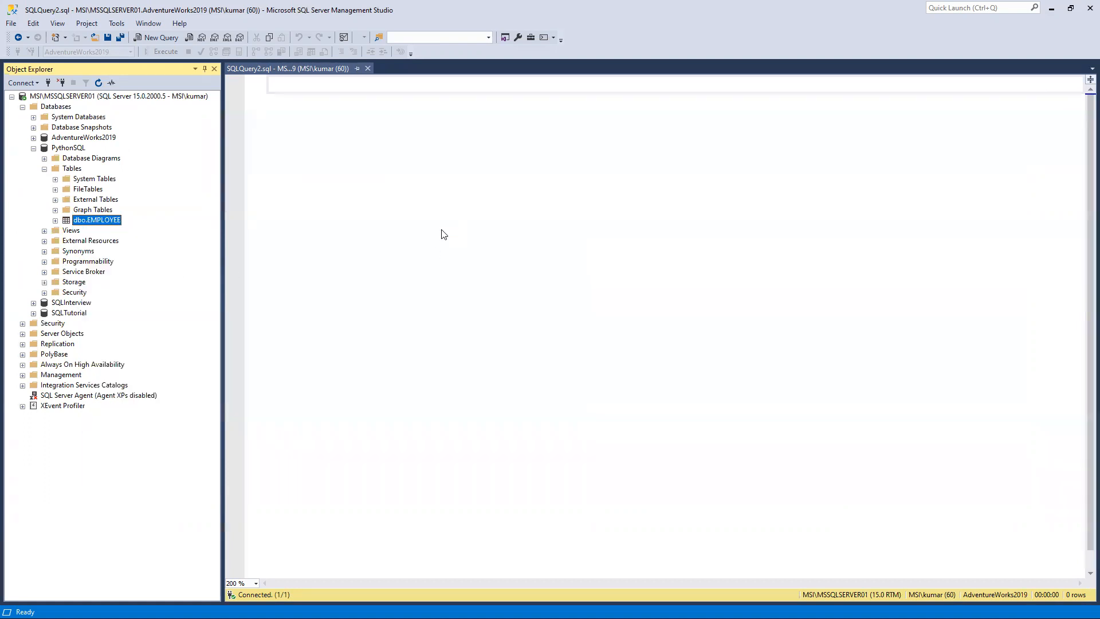
double_click(96, 220)
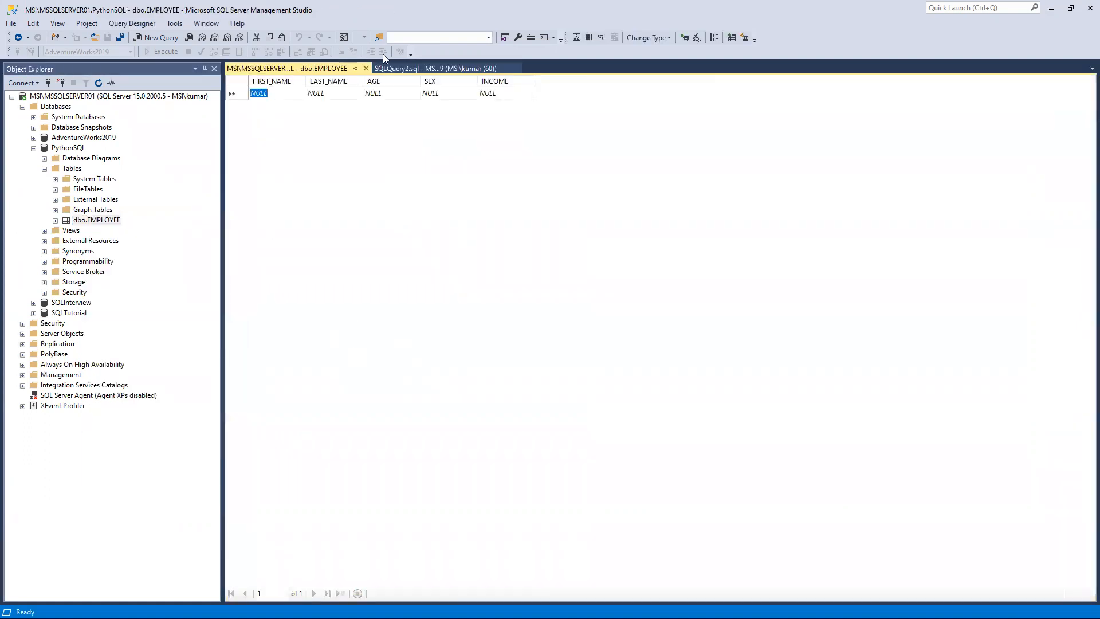
Run Select Top 1000 Rows on dbo.EMPLOYEE, showing five columns and no rows
right_click(96, 219)
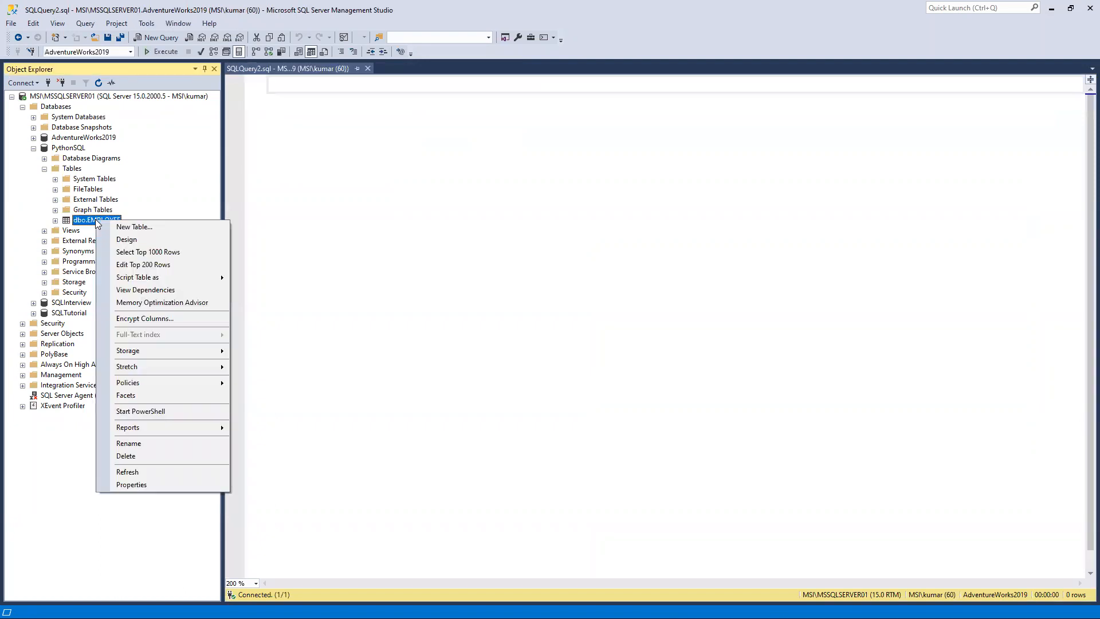
click(148, 251)
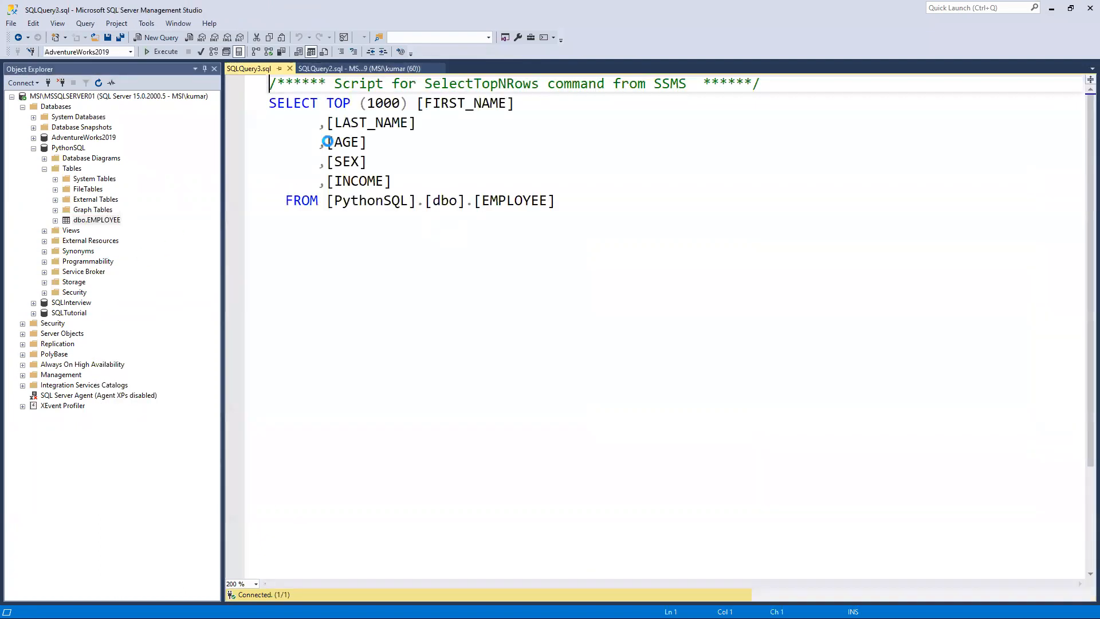
click(161, 51)
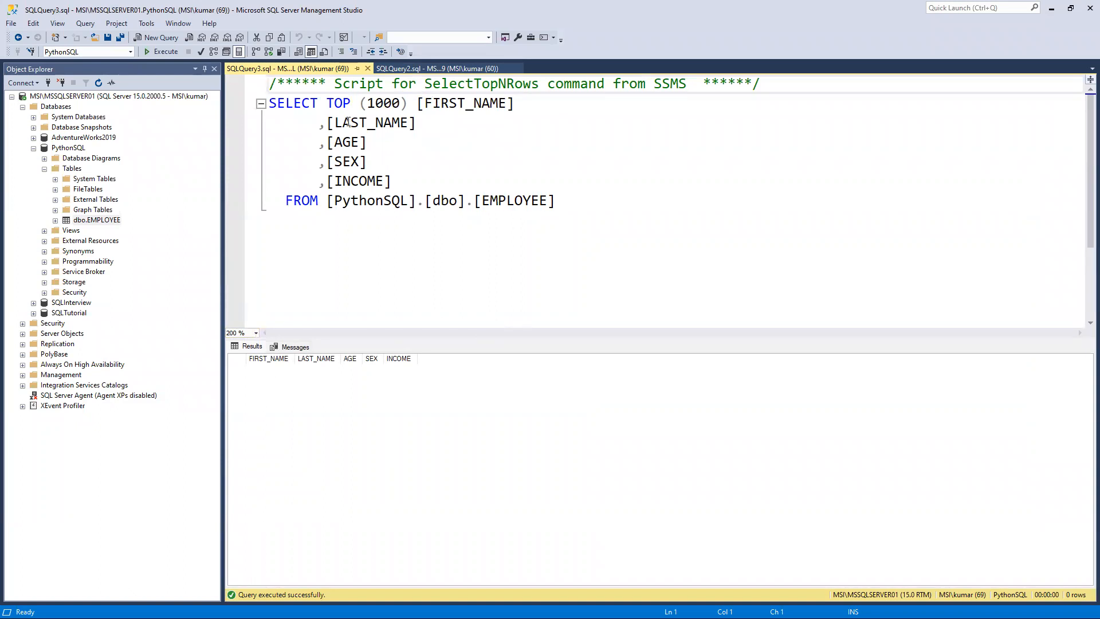
mouse_move(347, 143)
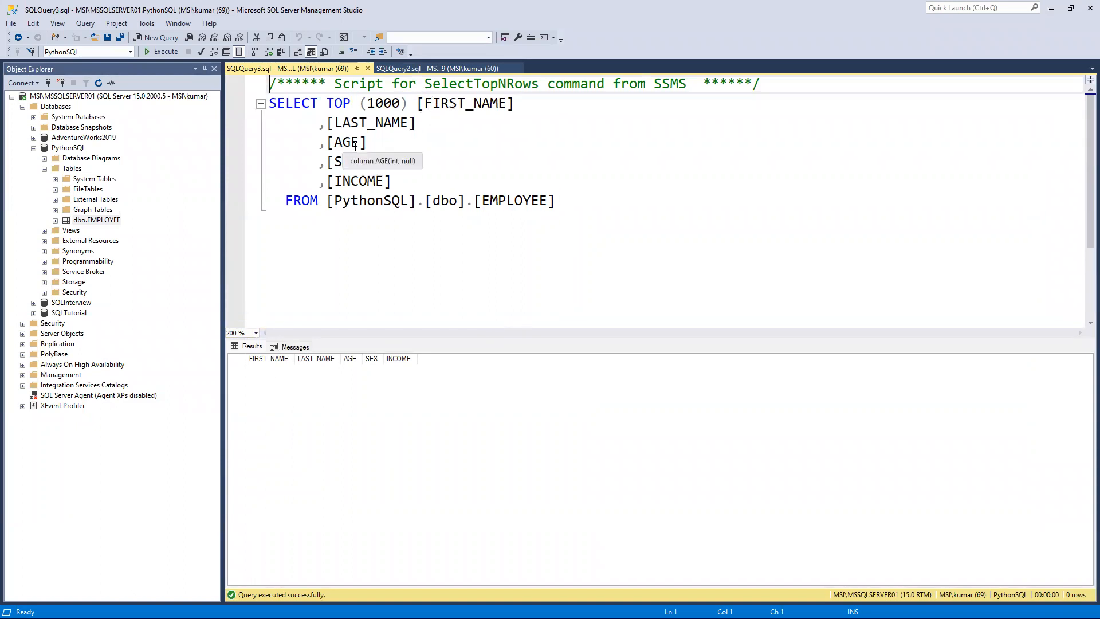